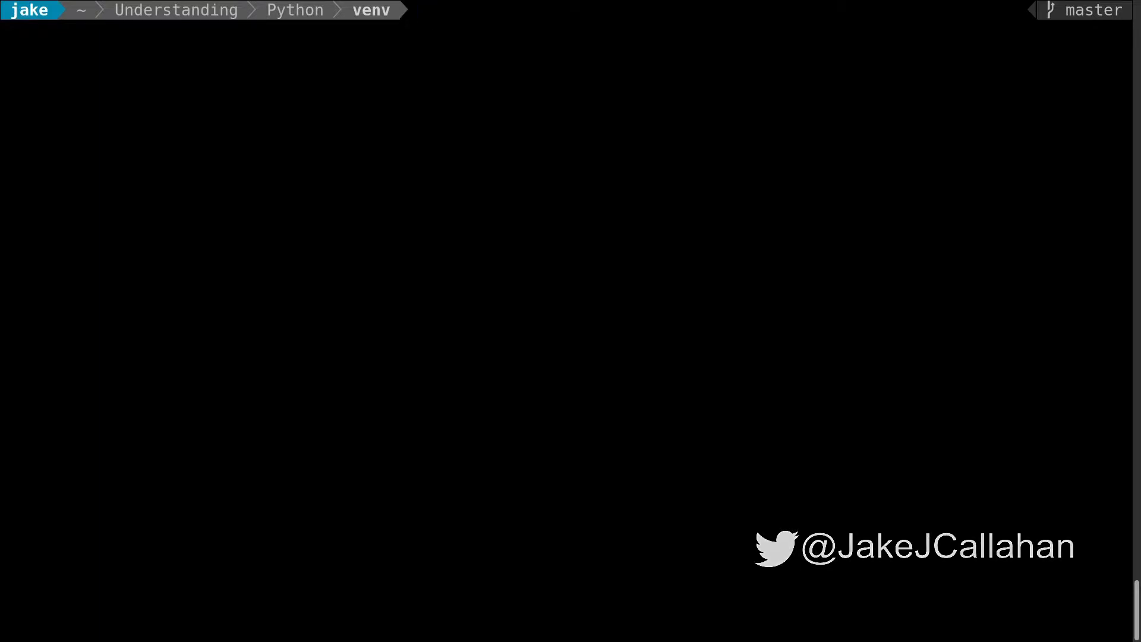
# Step: Create the env1 virtual environment with python -m venv env1
pyautogui.write('python -')
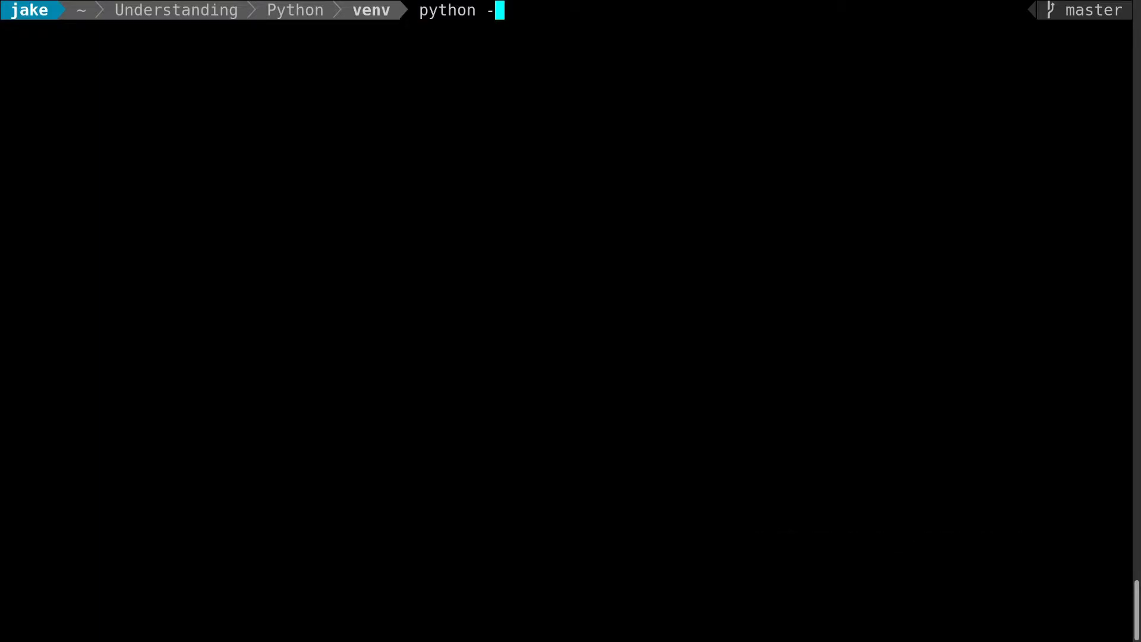
pyautogui.write('m venv')
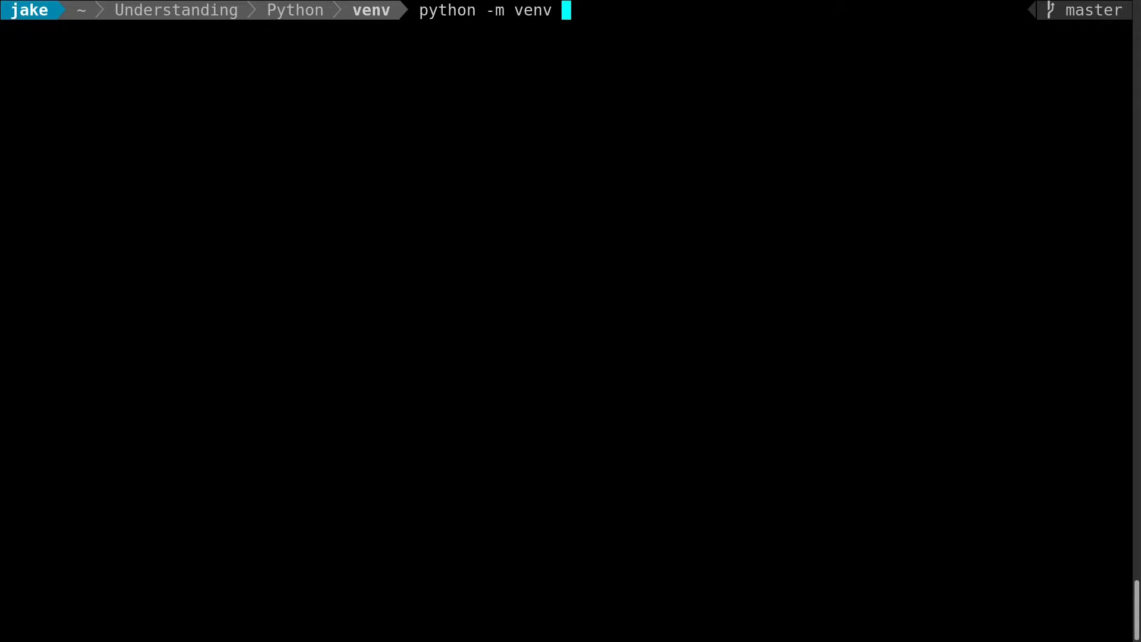
pyautogui.write('env1')
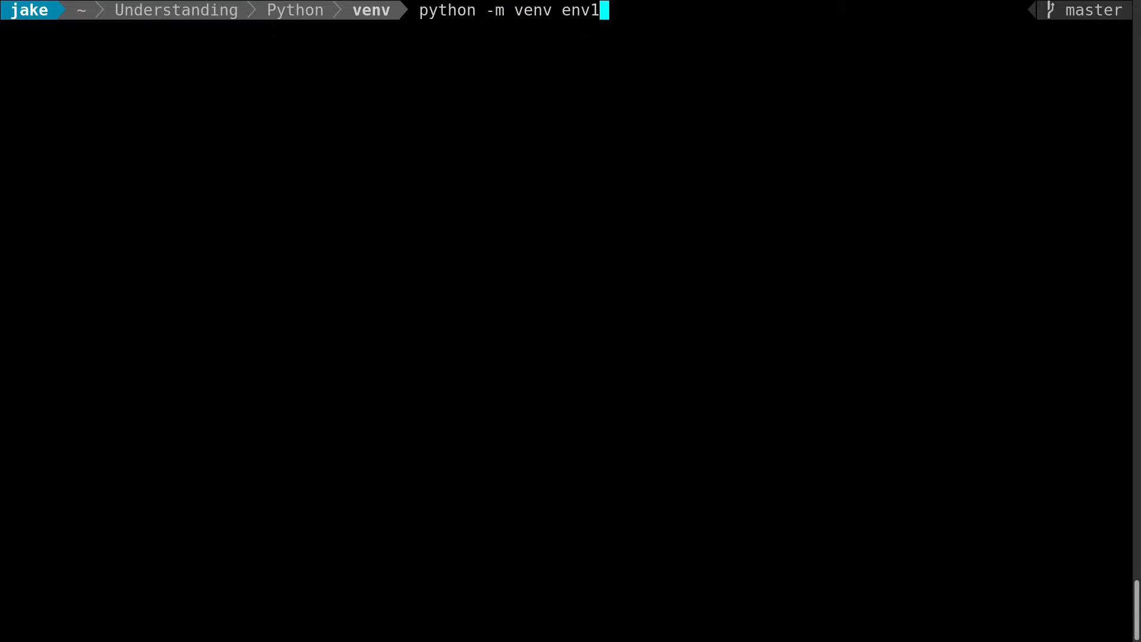
pyautogui.doubleClick(532, 10)
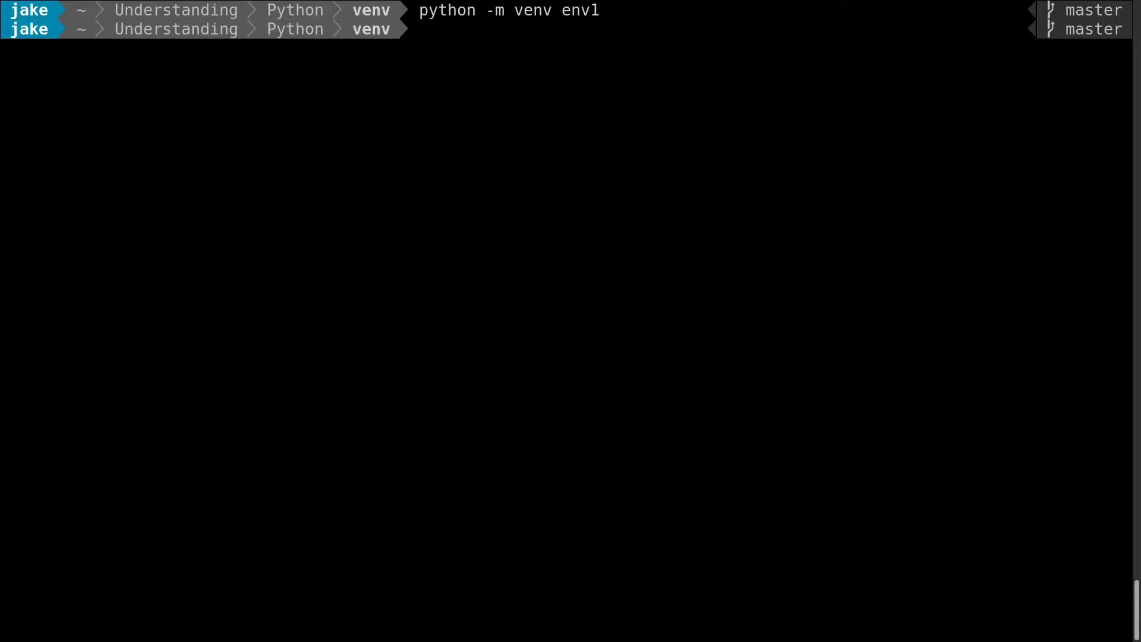
# Step: Enter env1 and list its root and bin scripts
pyautogui.write('ll')
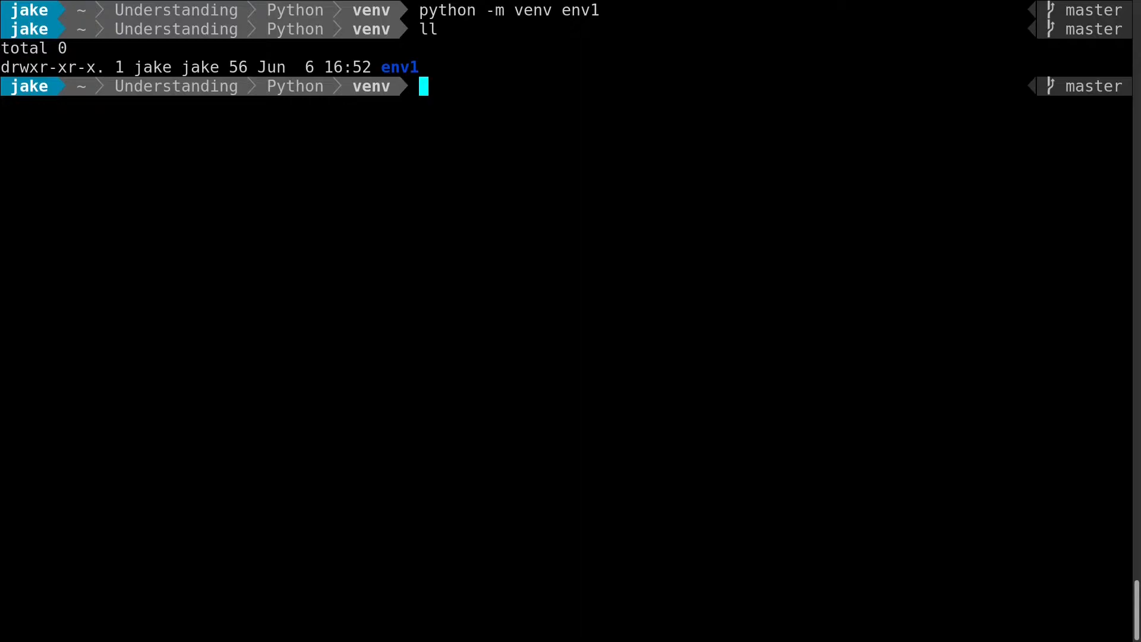
pyautogui.write('cd env1/')
pyautogui.write('ls')
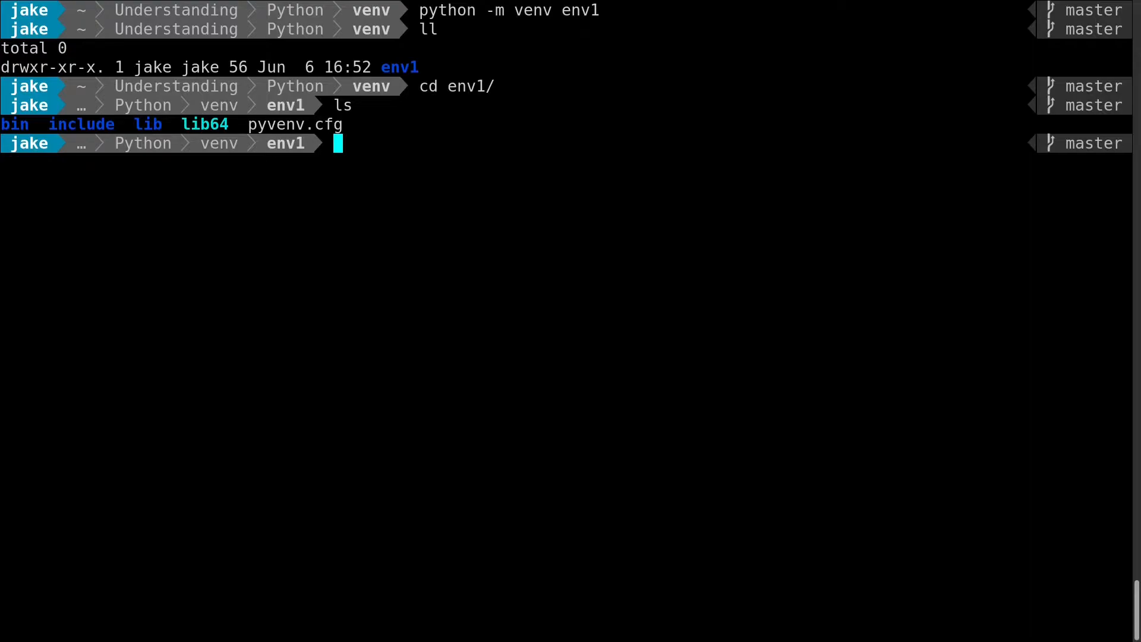
pyautogui.write('ll bin')
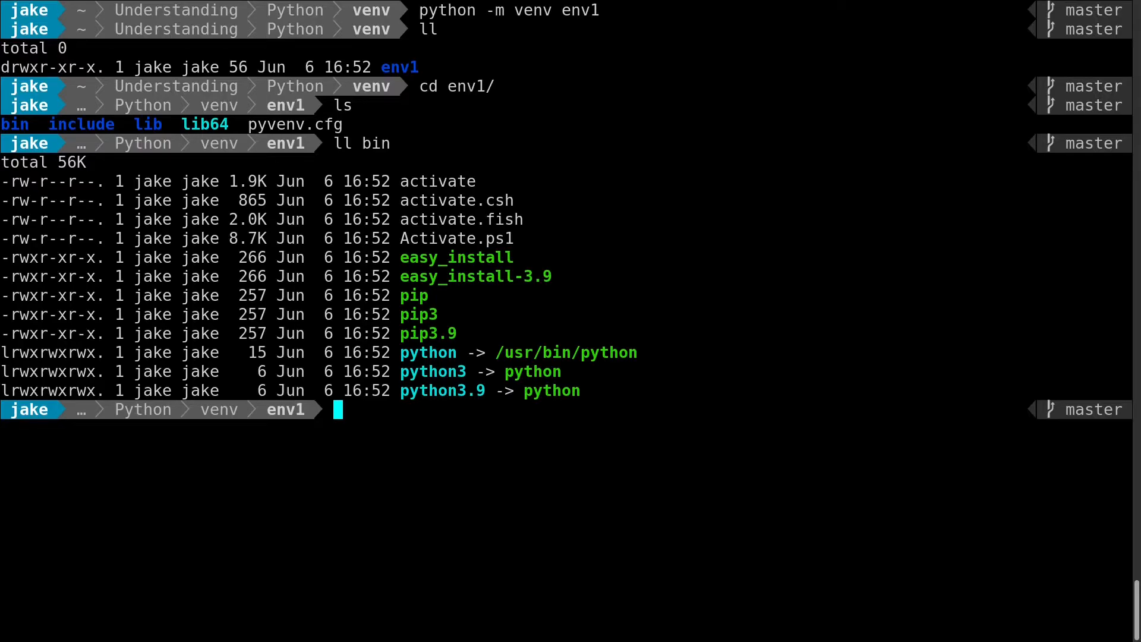
# Step: List lib/python3.9/site-packages and show pyvenv.cfg with version 3.9.5
pyautogui.write('ll lib')
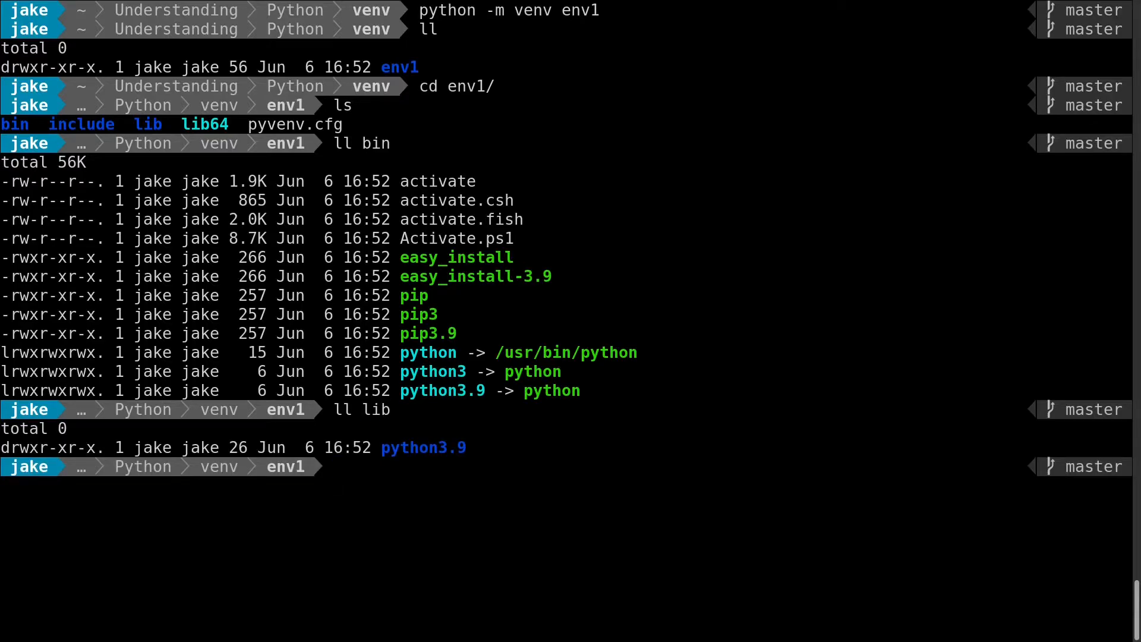
pyautogui.write('ll lib/python3.9/')
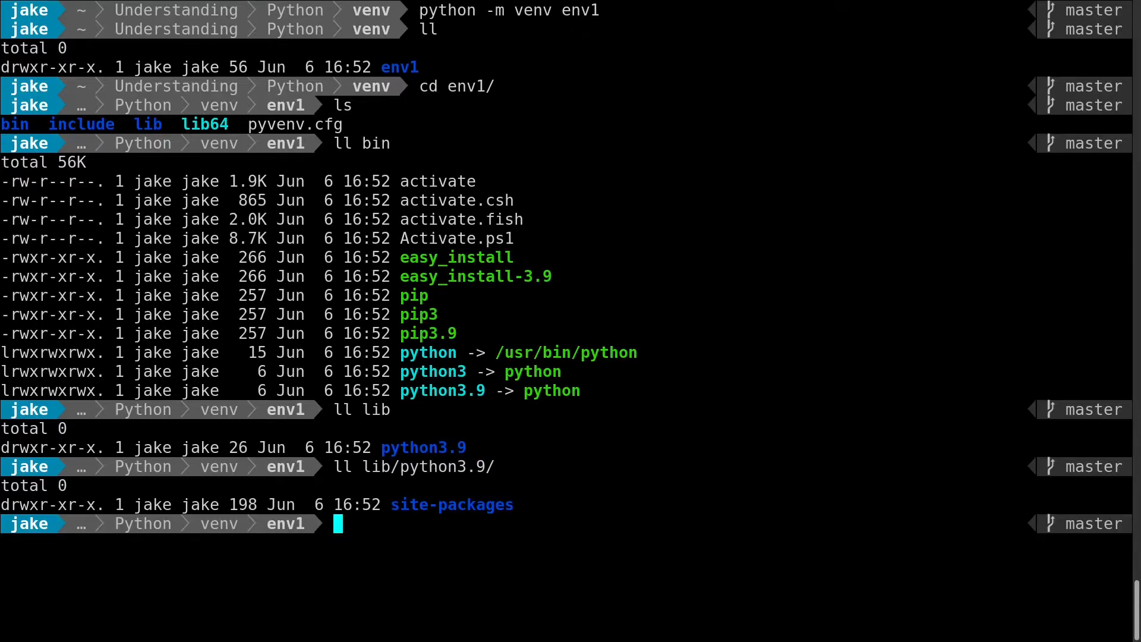
pyautogui.write('ll lib/python3.9/site-packages/')
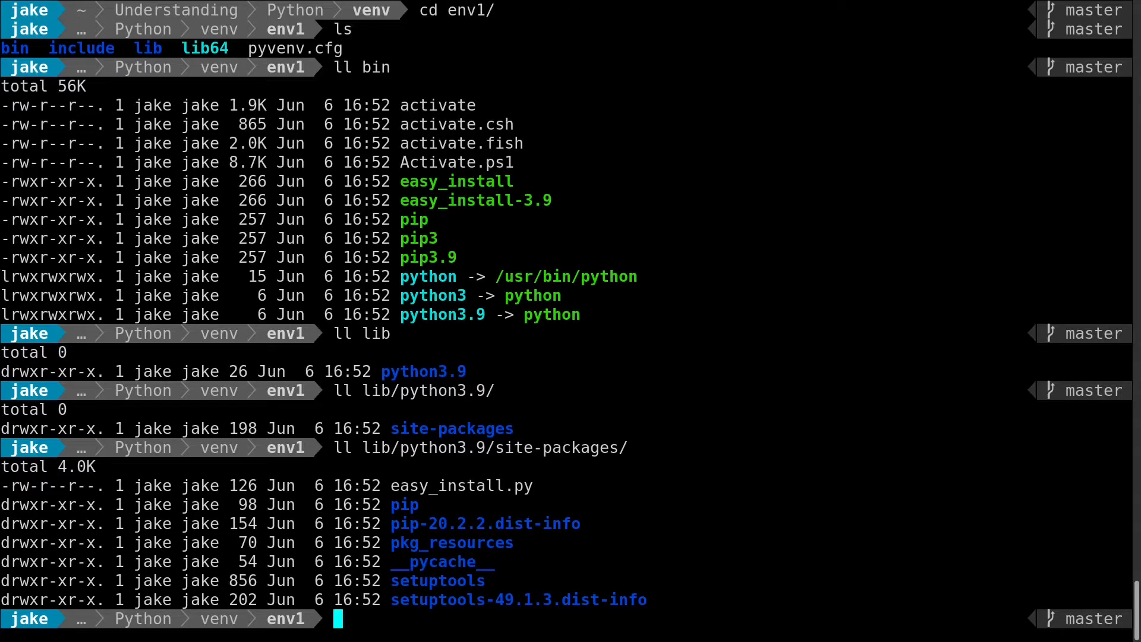
pyautogui.write('cat pyvenv.cfg')
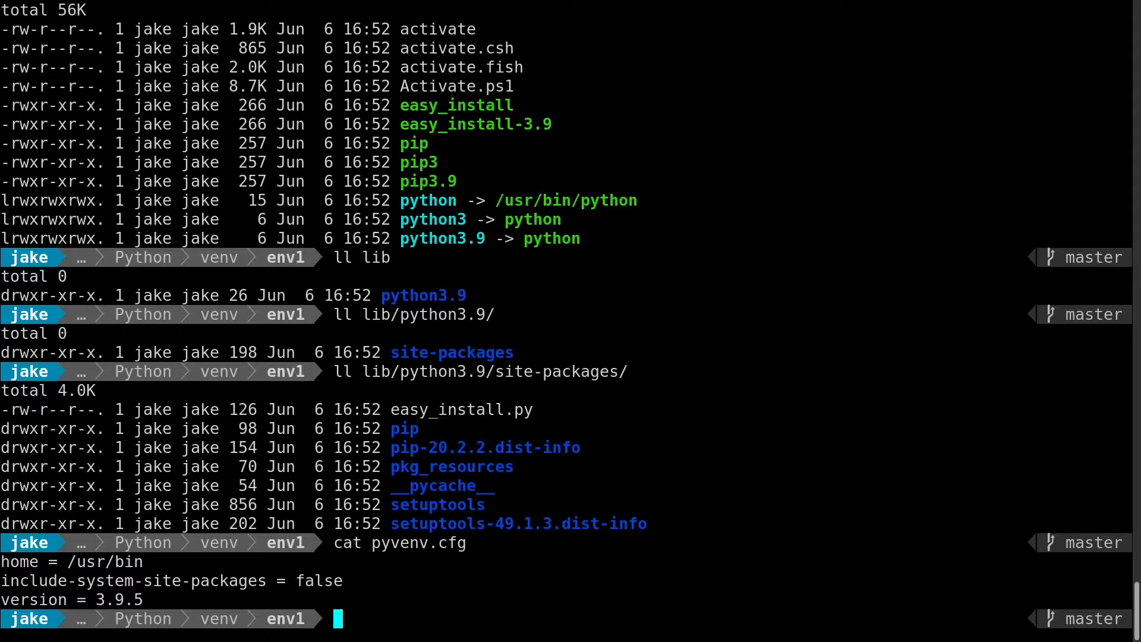
# Step: Return to the venv folder and list it, showing env1 as the only entry
pyautogui.write('py')
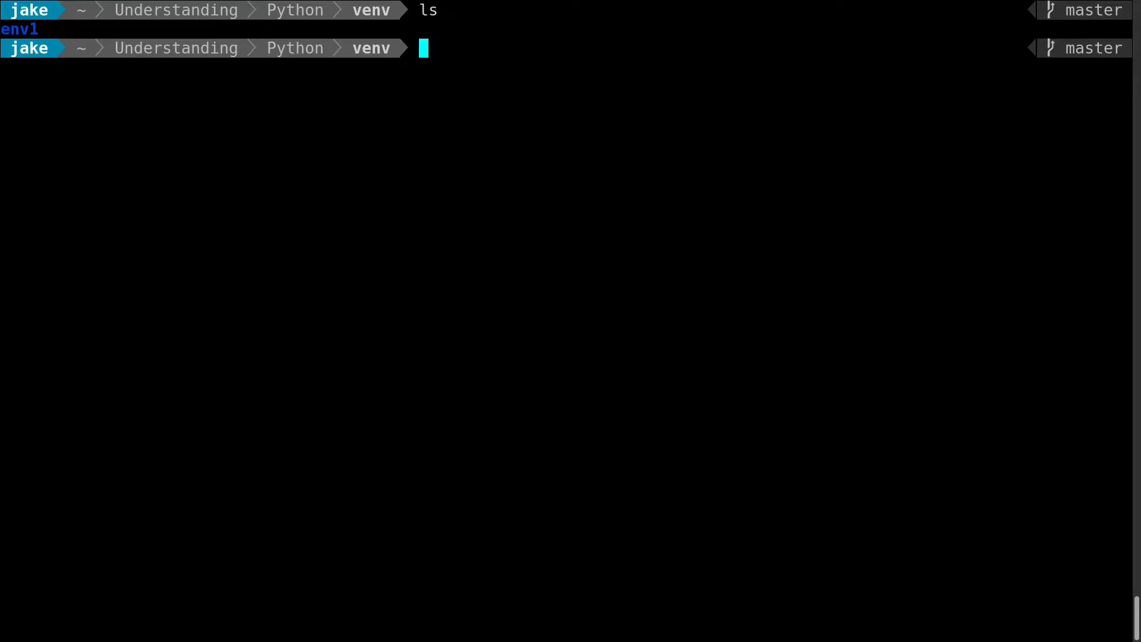
# Step: Activate env1 via source env1/bin/activate
pyautogui.write('source env')
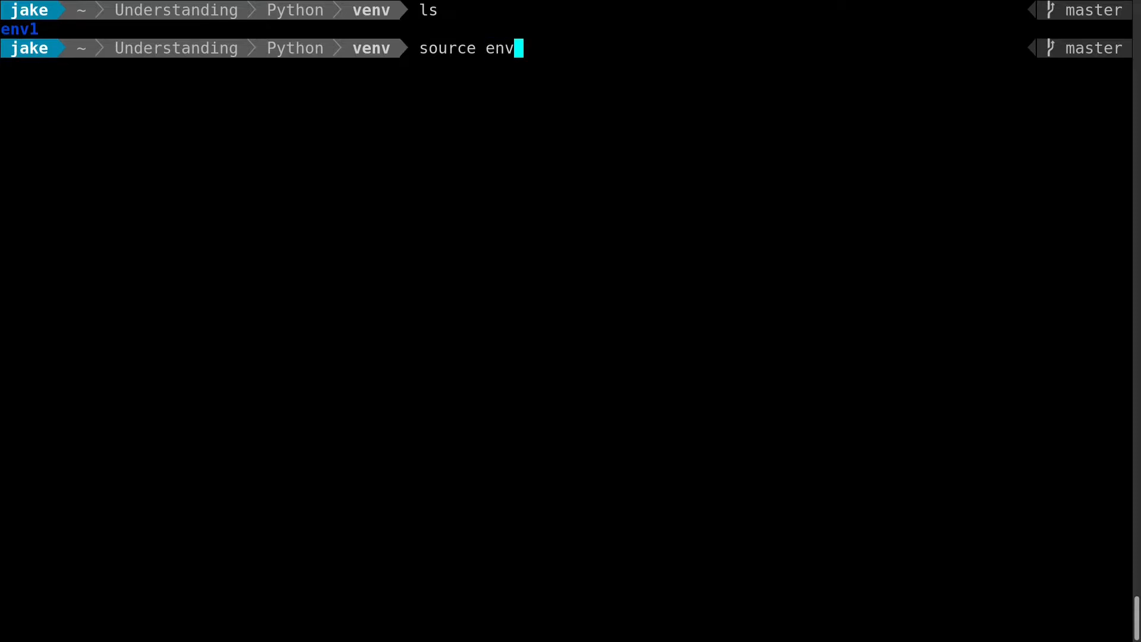
pyautogui.press('Tab')
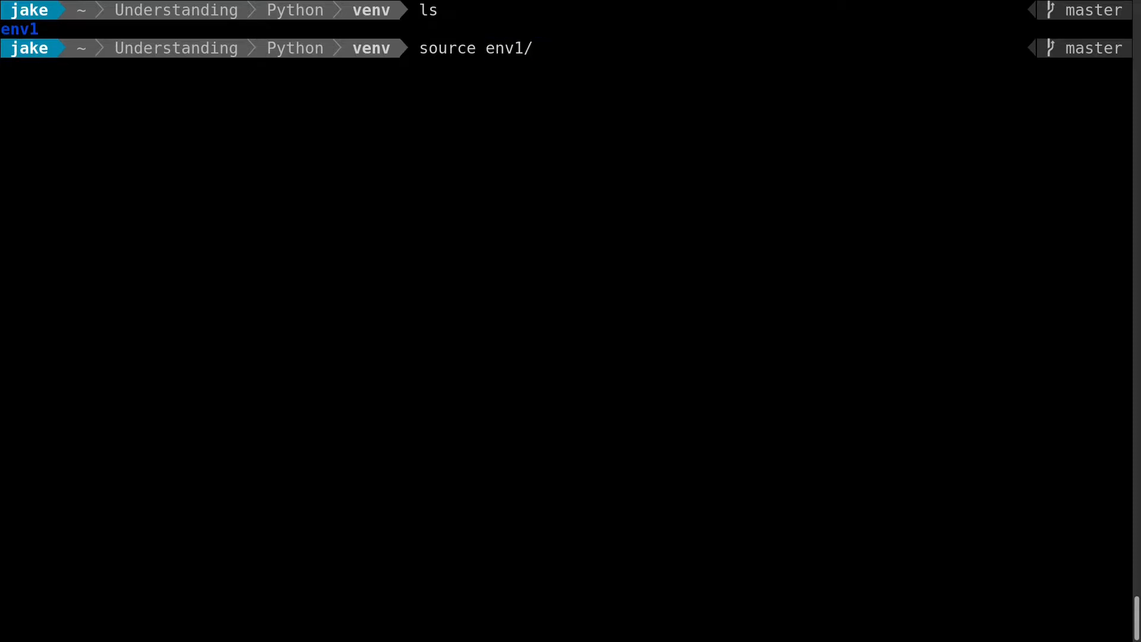
pyautogui.write('b')
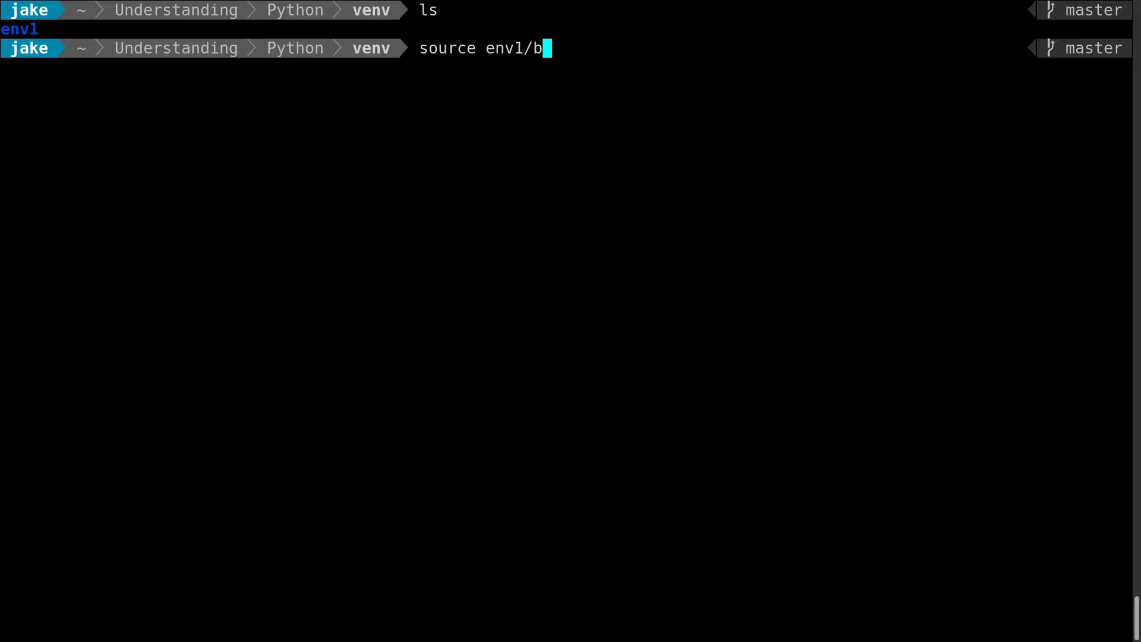
pyautogui.write('in/activate')
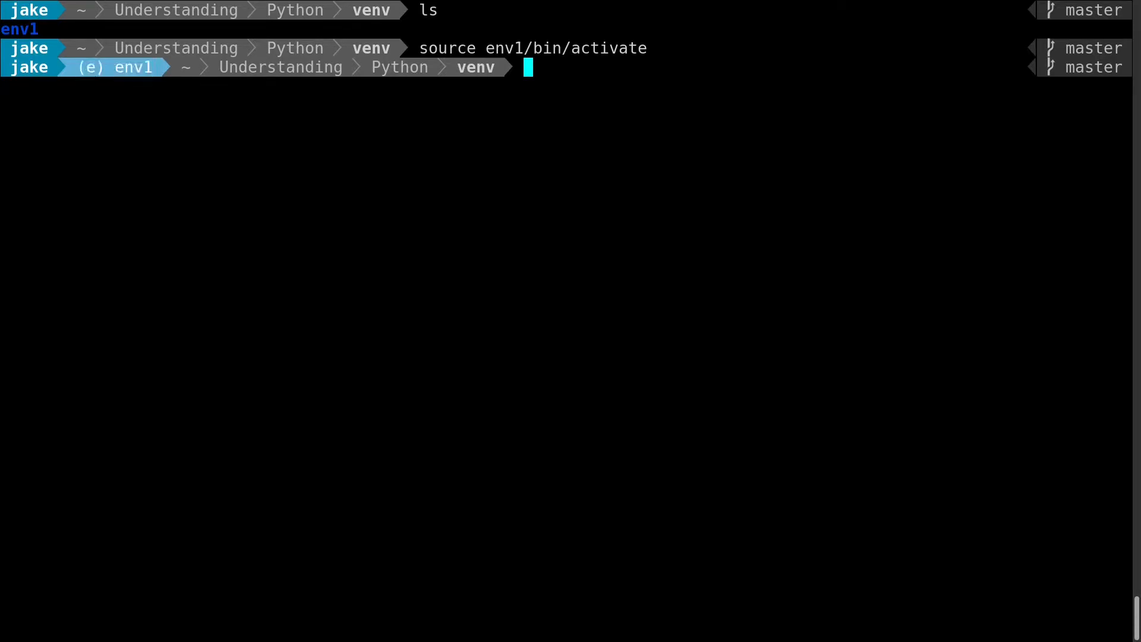
# Step: Deactivate env1 and print PATH showing no env1 entry
pyautogui.write('d')
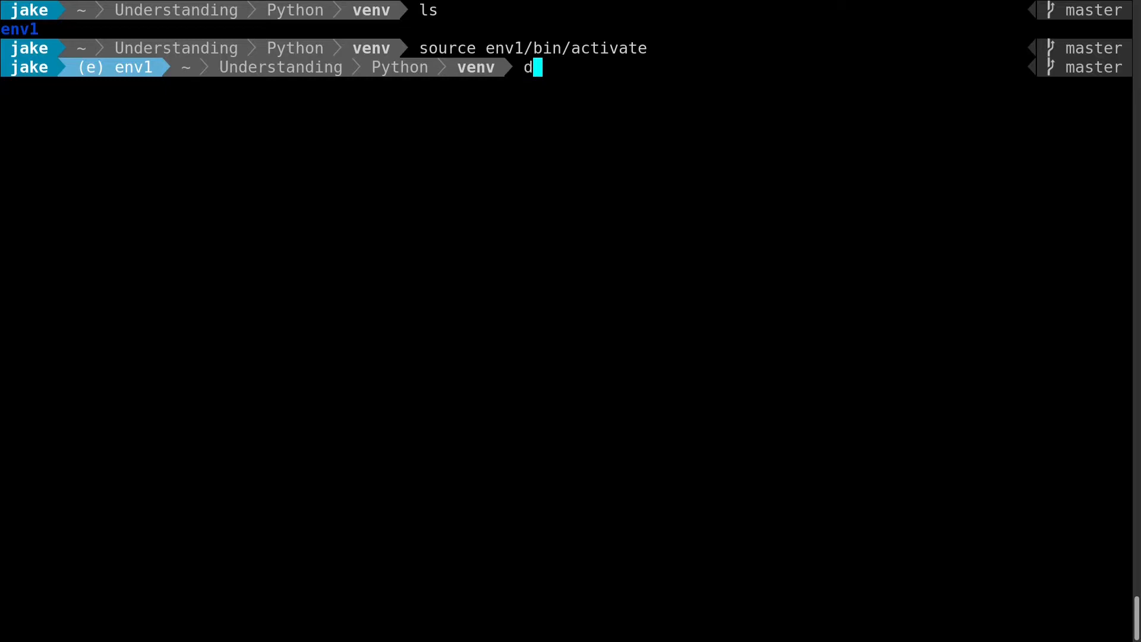
pyautogui.write('eactivate')
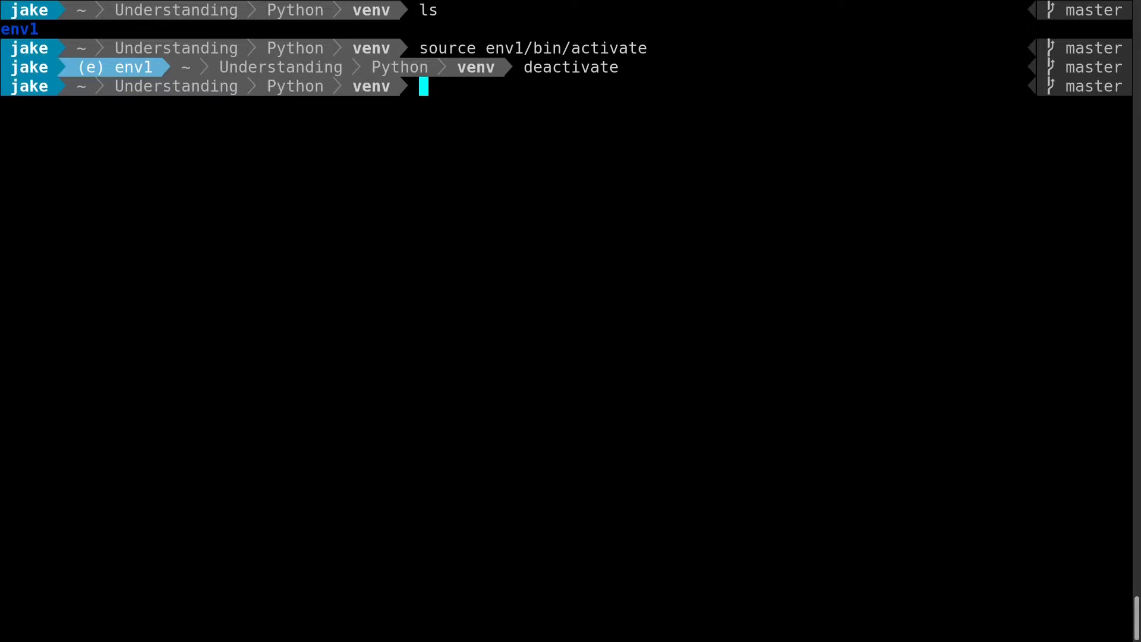
pyautogui.write('echo $PATH')
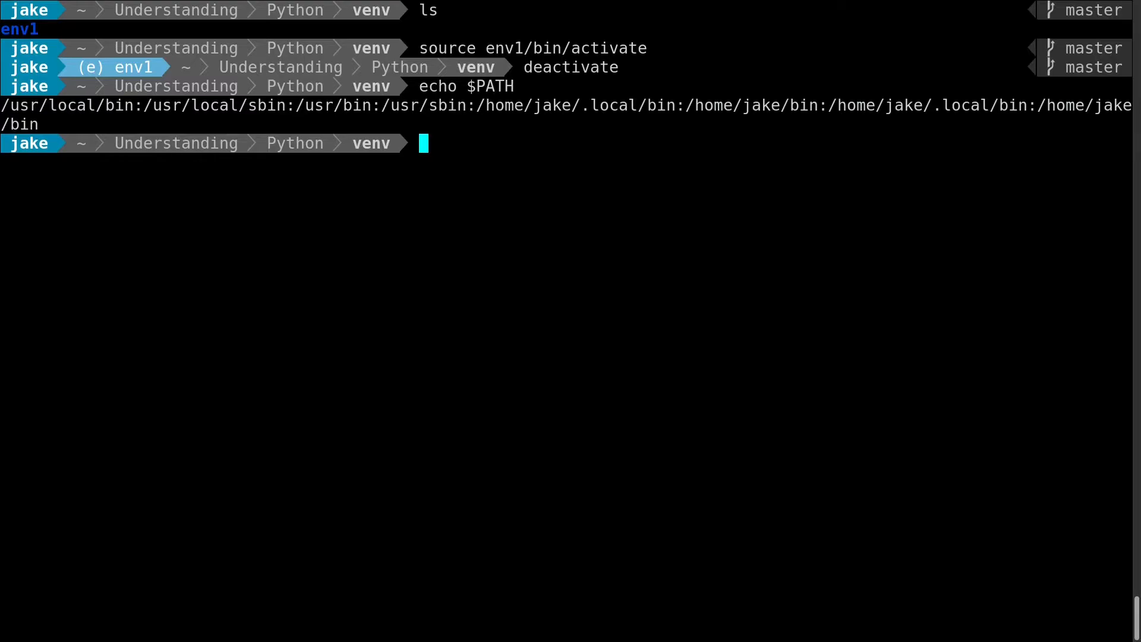
# Step: Reactivate env1 and echo VIRTUAL_ENV and PATH, now pointing to env1's bin folder
pyautogui.write('echo')
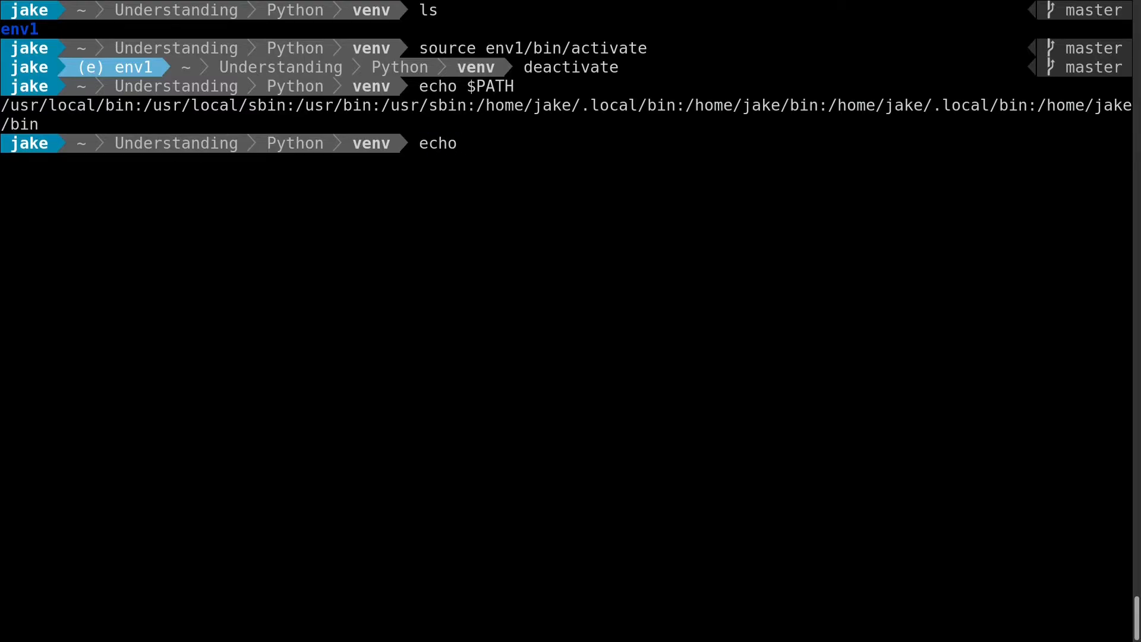
pyautogui.write('$')
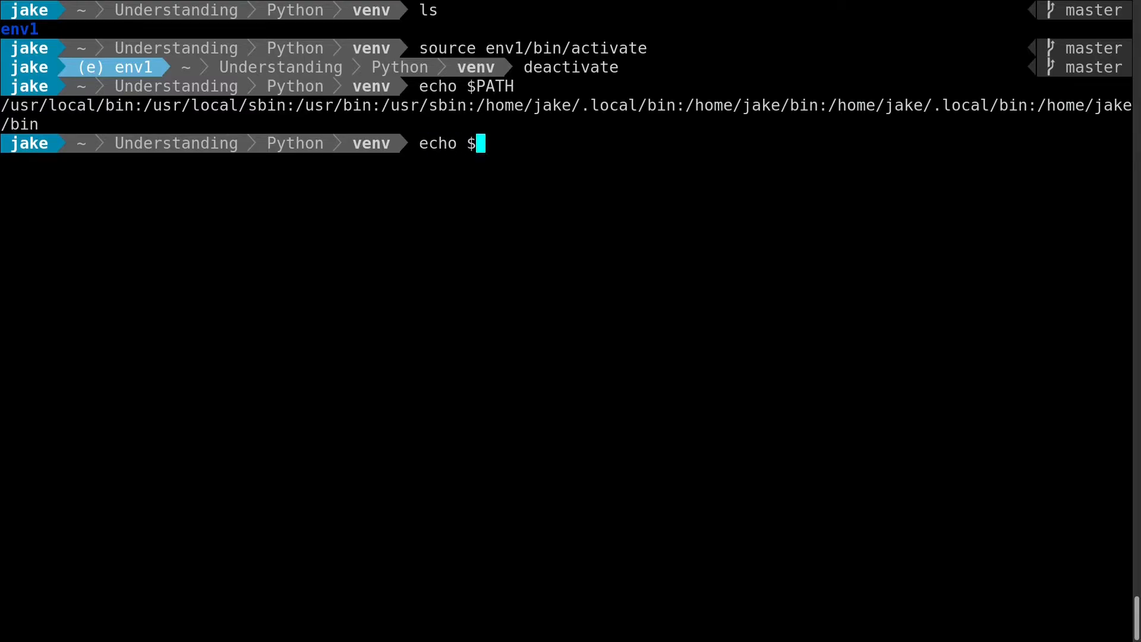
pyautogui.write('VIRTUAL_ENV')
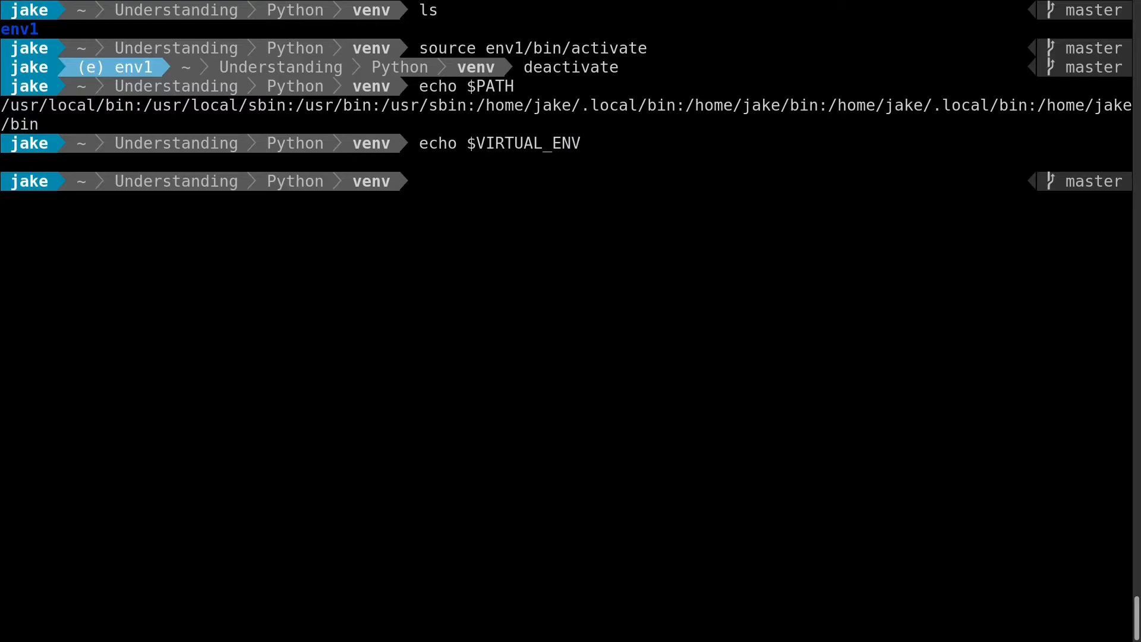
pyautogui.write('source env1/bin/activate')
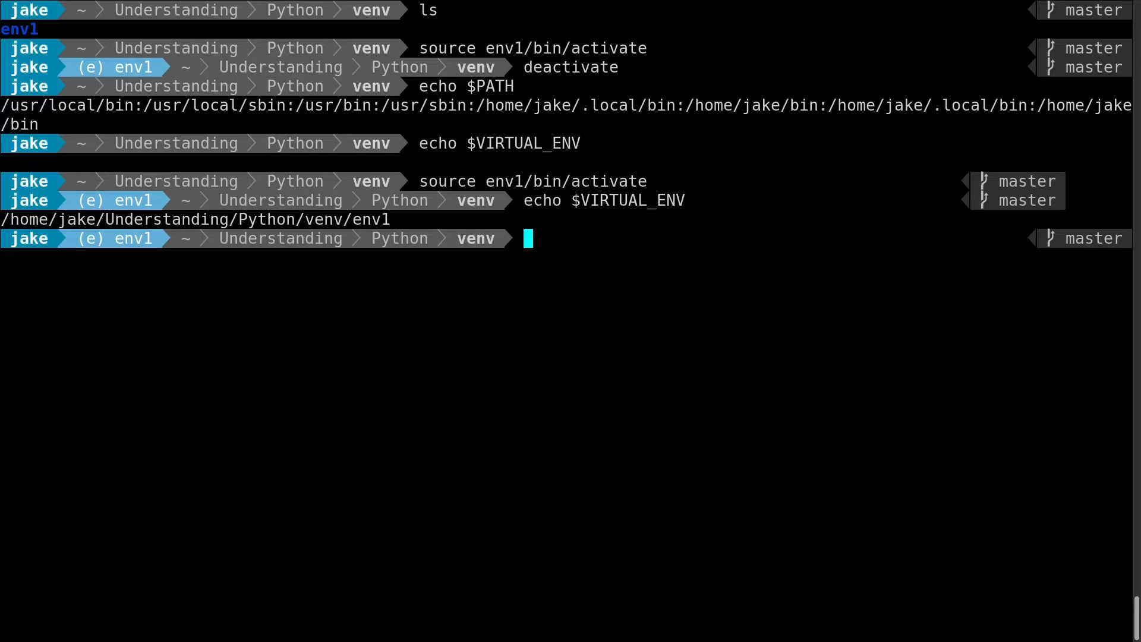
pyautogui.write('echo $PATH')
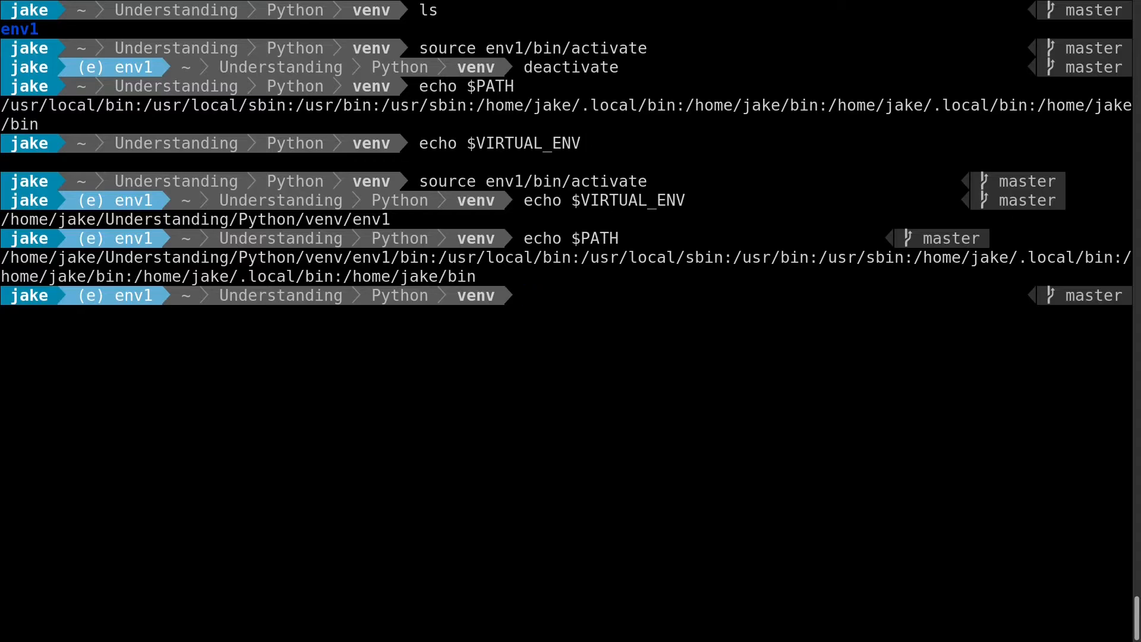
pyautogui.doubleClick(215, 257)
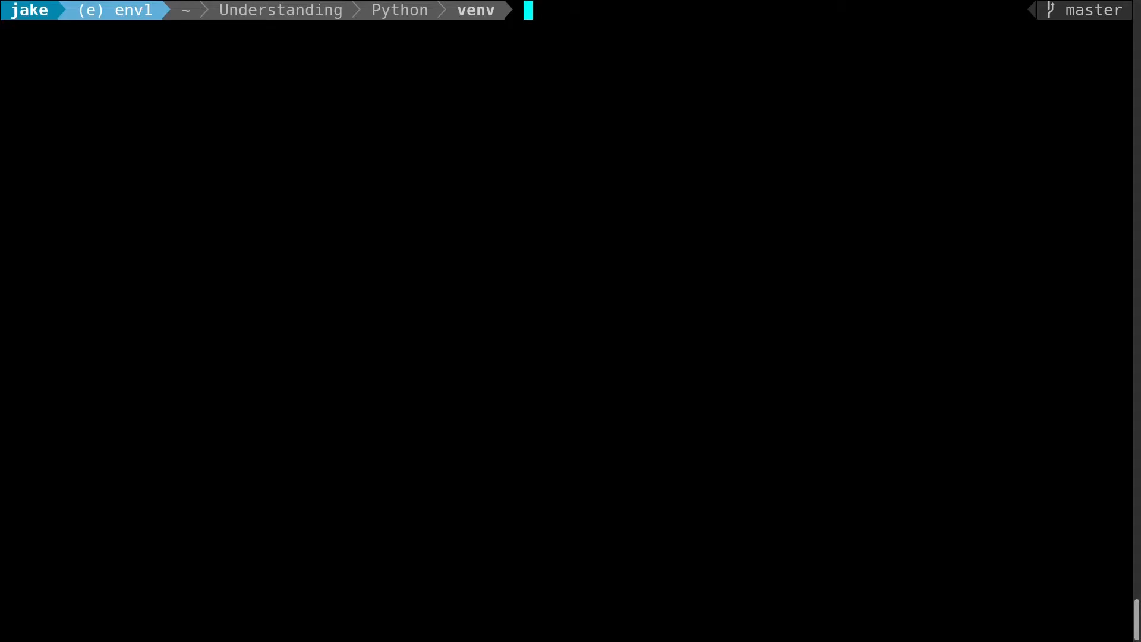
# Step: Install ssh2-python and scrapy with pip in env1, then show scrapy --help commands
pyautogui.write('pip')
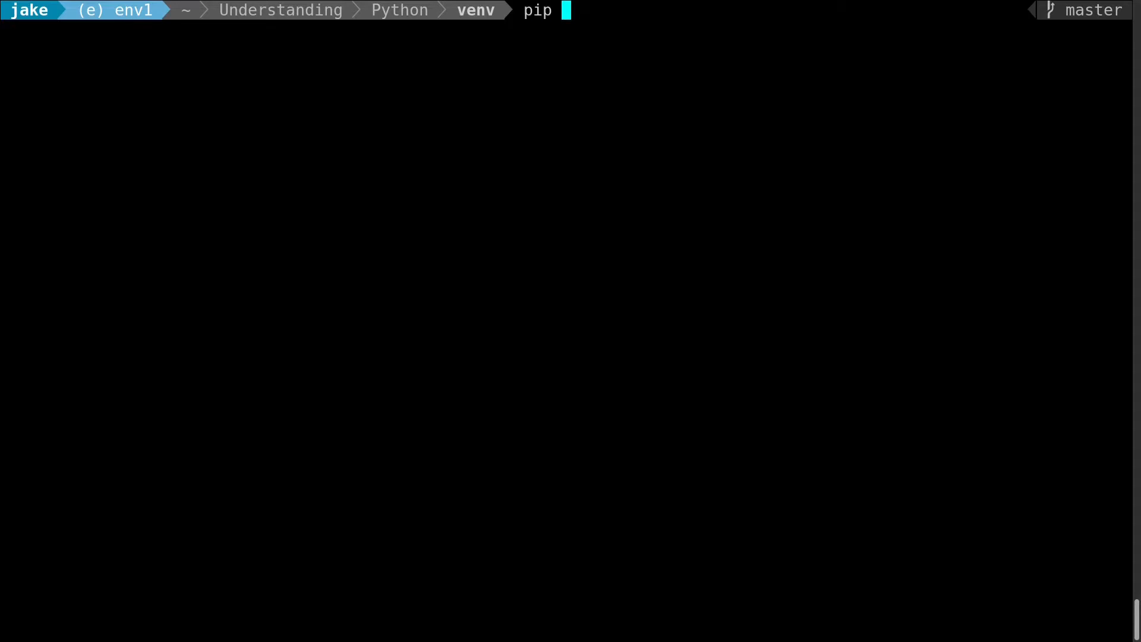
pyautogui.write('install s')
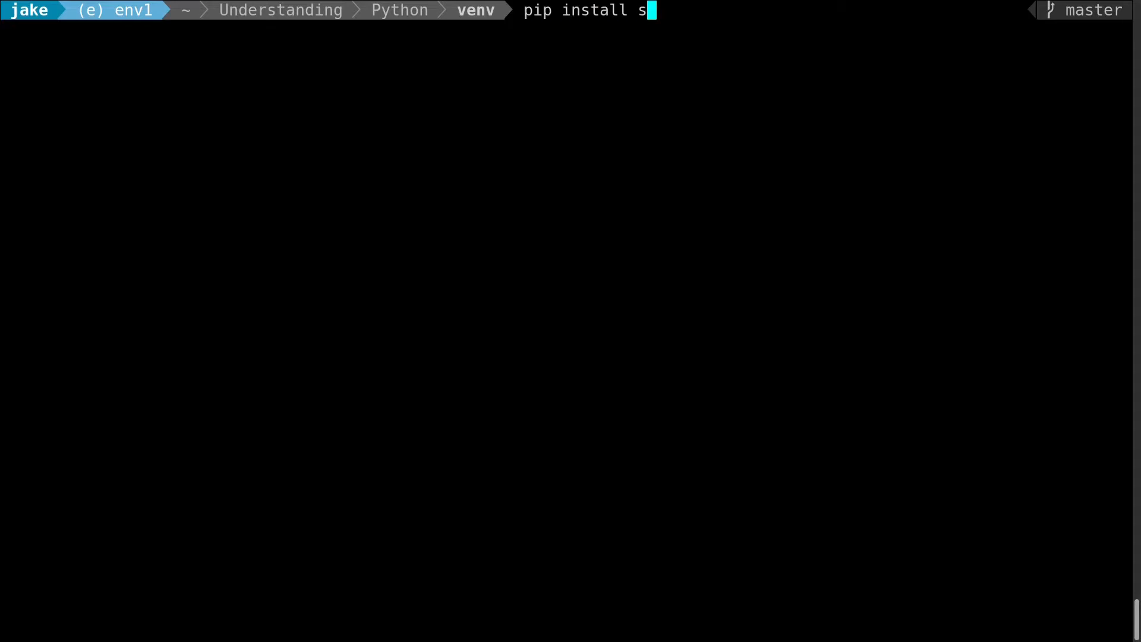
pyautogui.write('sh2-python')
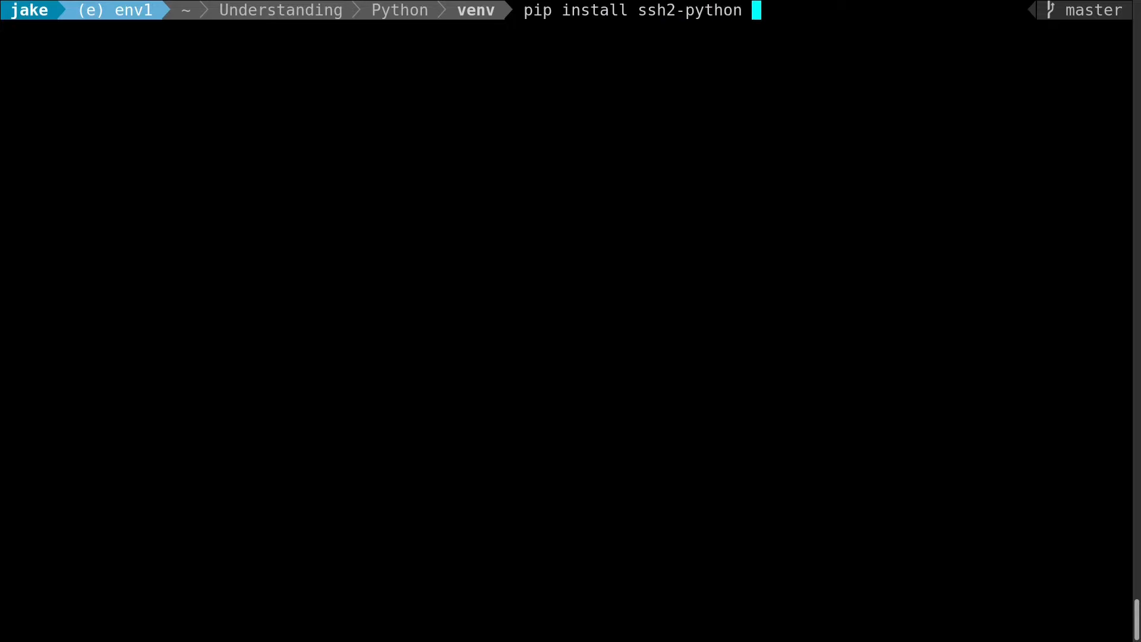
pyautogui.write('scrapy')
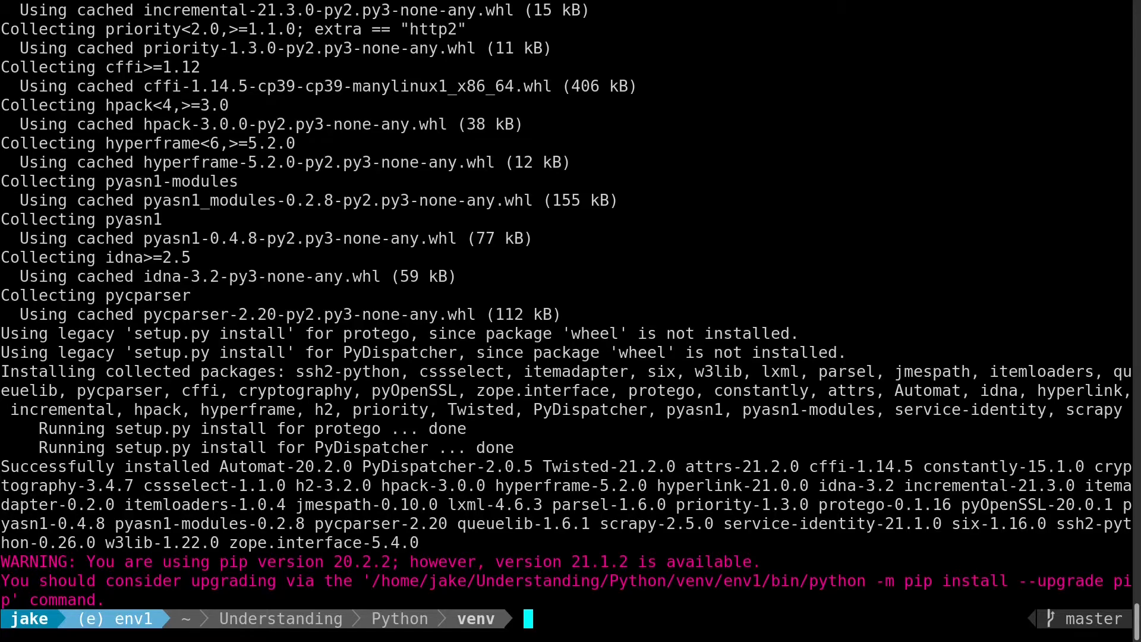
pyautogui.write('scrapy --help')
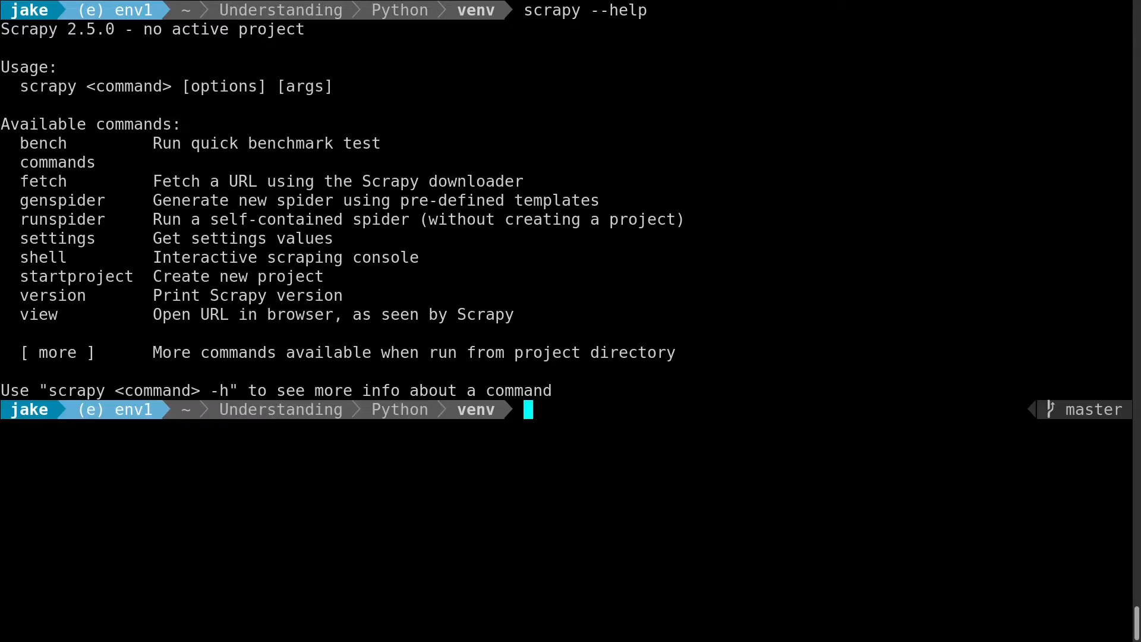
# Step: List env1/bin showing the scrapy executable lives there
pyautogui.write('ll')
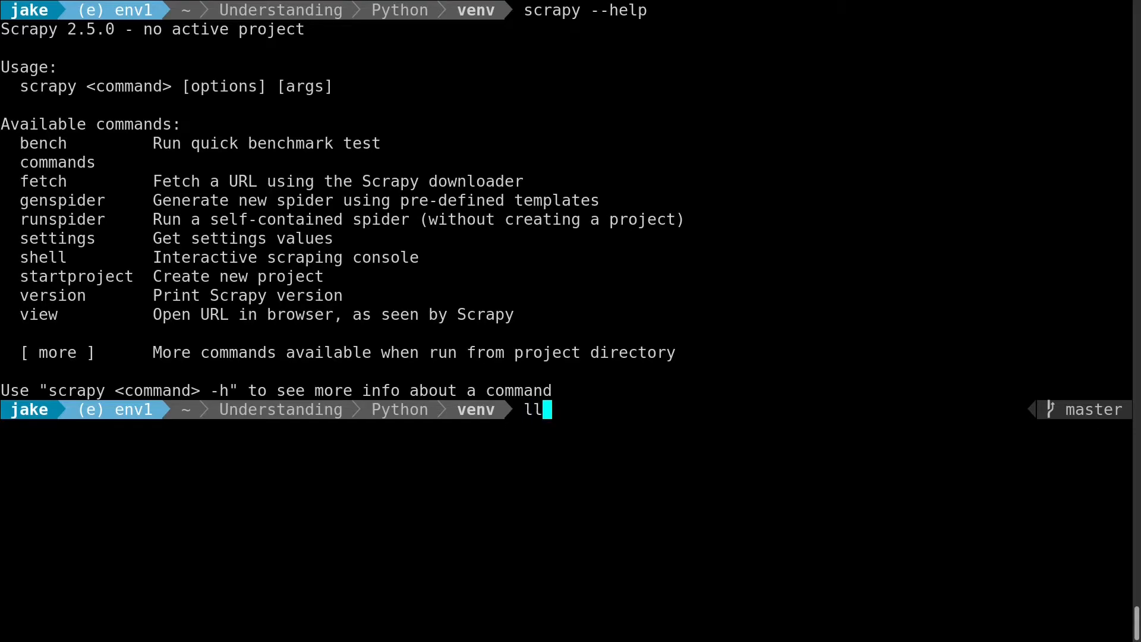
pyautogui.write('env1/bin/')
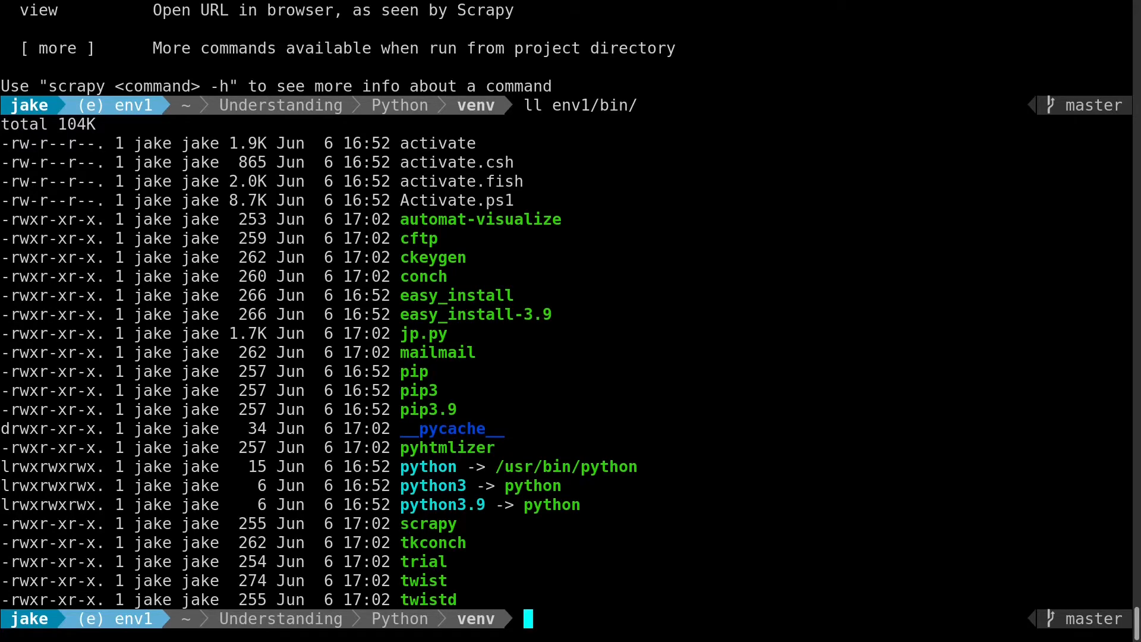
pyautogui.doubleClick(428, 523)
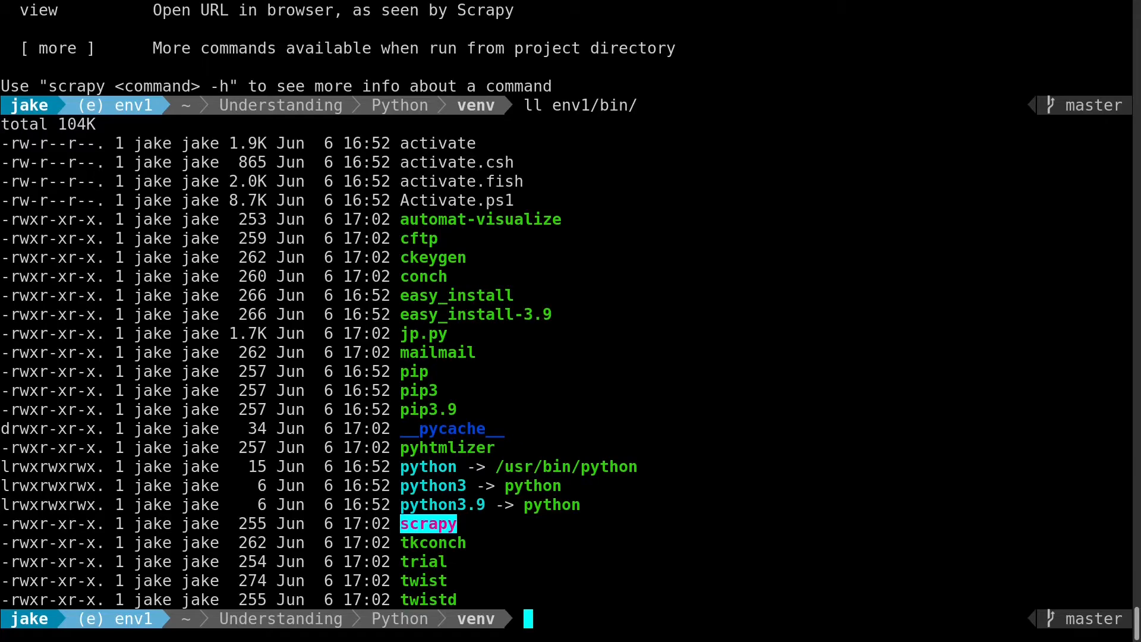
# Step: List env1's site-packages with Scrapy, rerun scrapy --help, then deactivate env1
pyautogui.write('ll env1/lib/python3.9/')
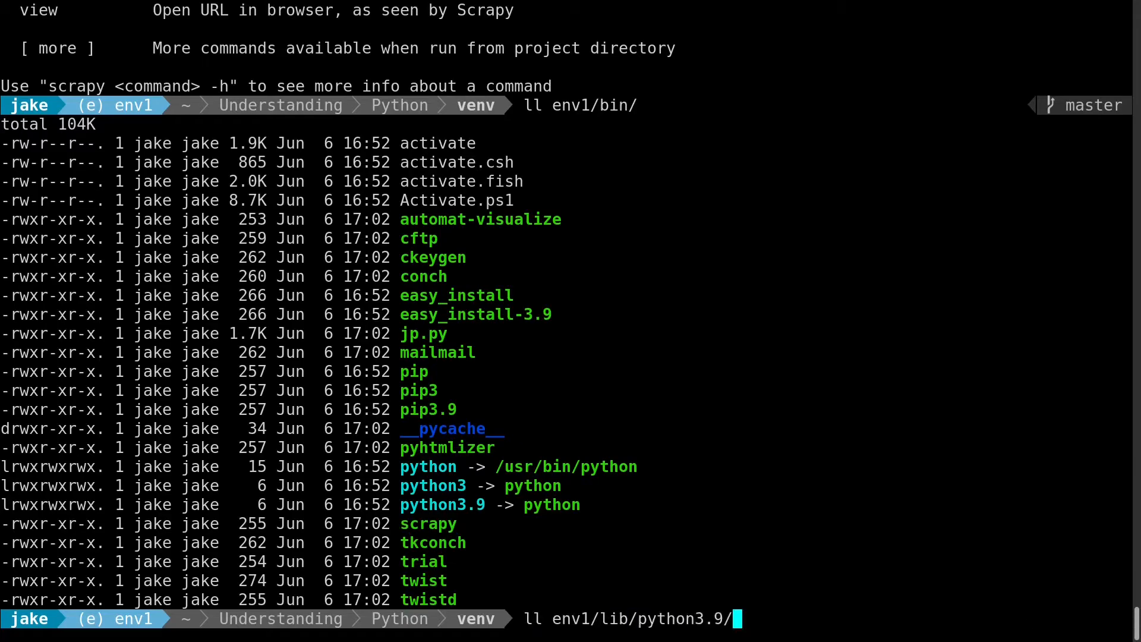
pyautogui.write('site-packages/')
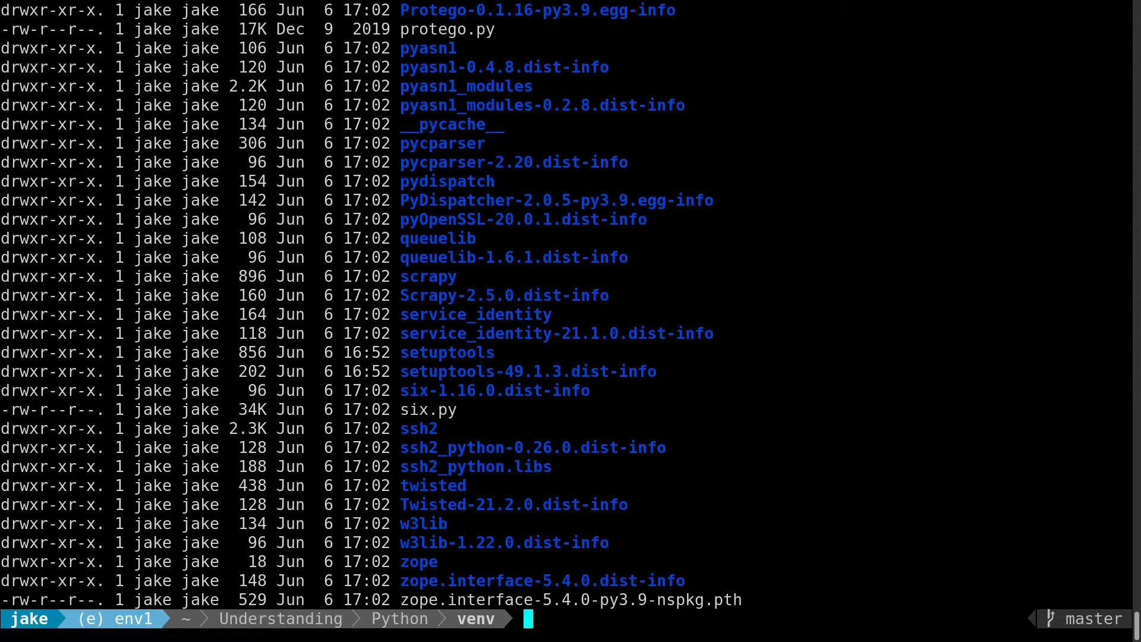
pyautogui.write('ll env1/lib/python3.9/site-packages/')
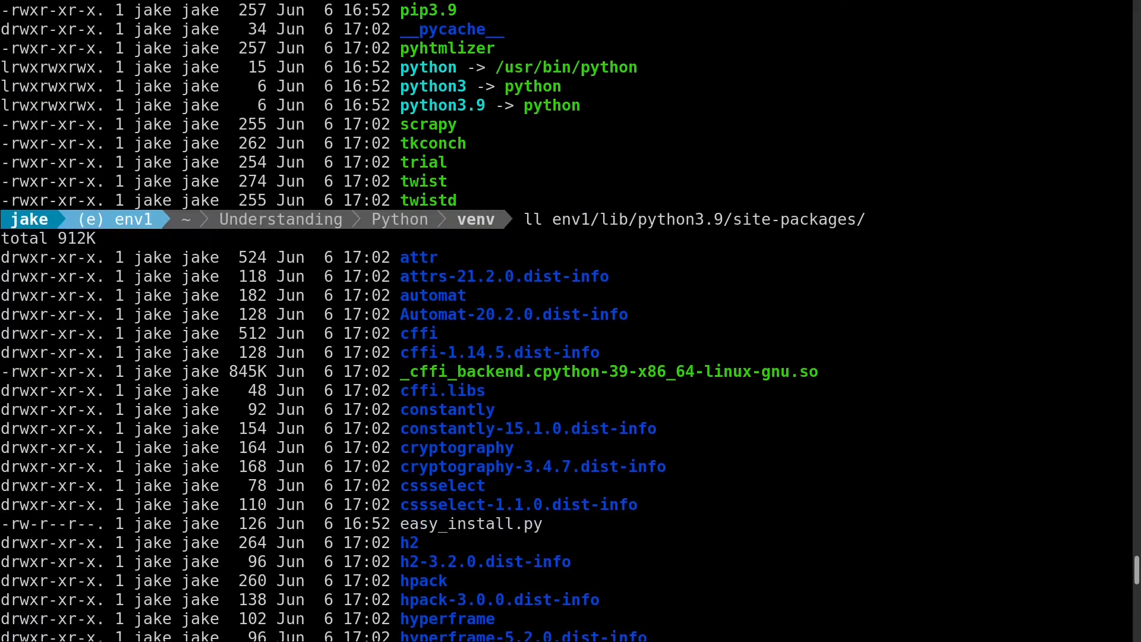
pyautogui.scroll(-3)
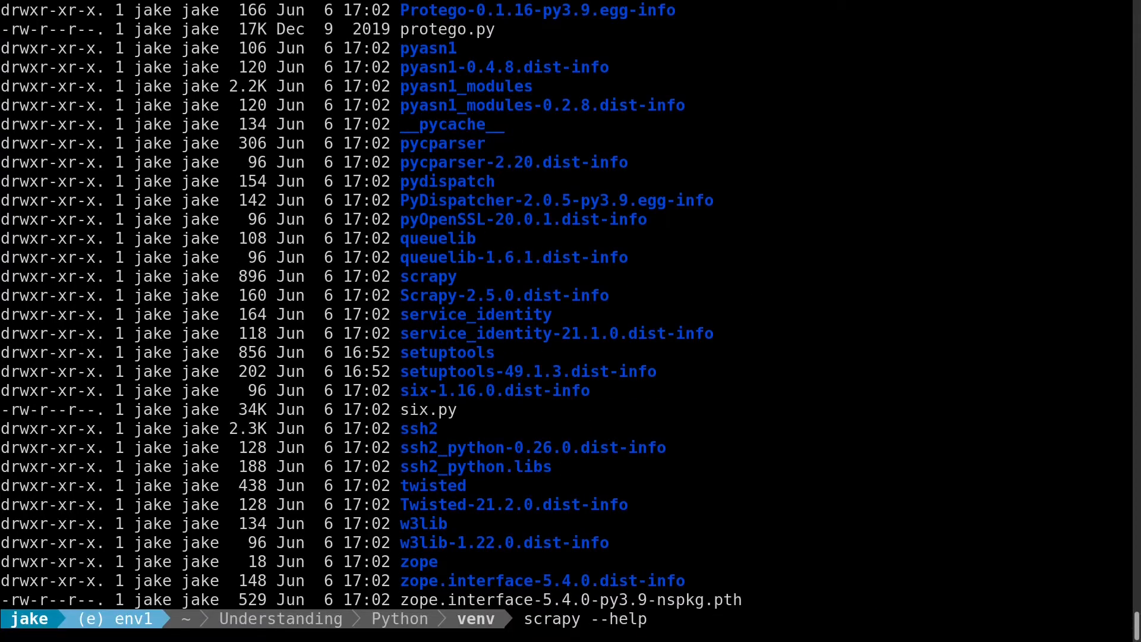
pyautogui.press('Return')
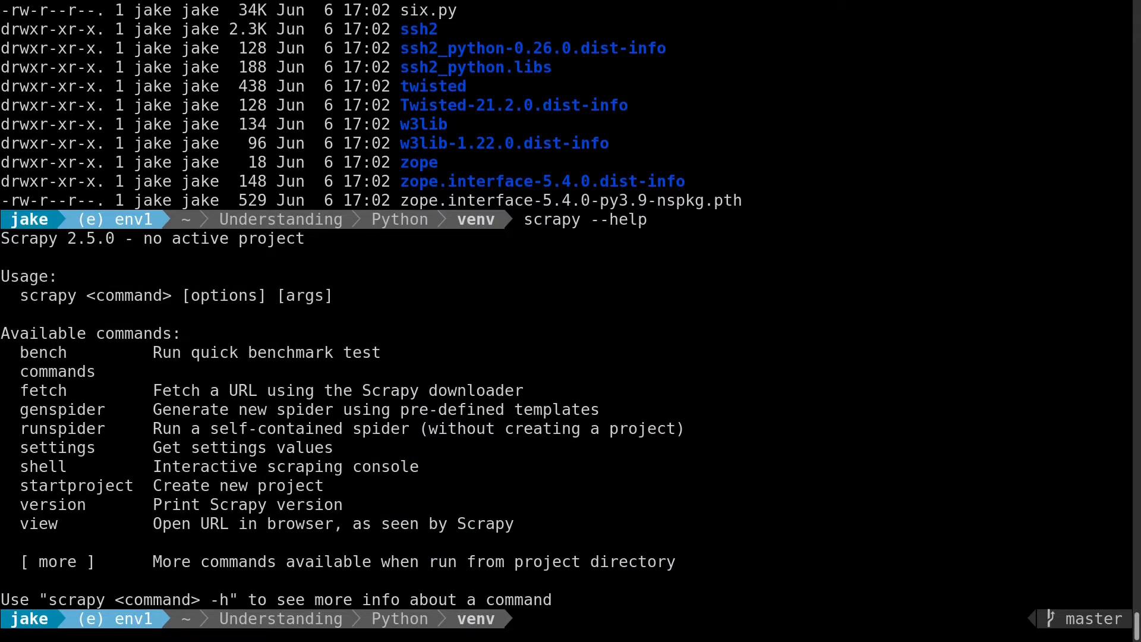
pyautogui.write('deactivate')
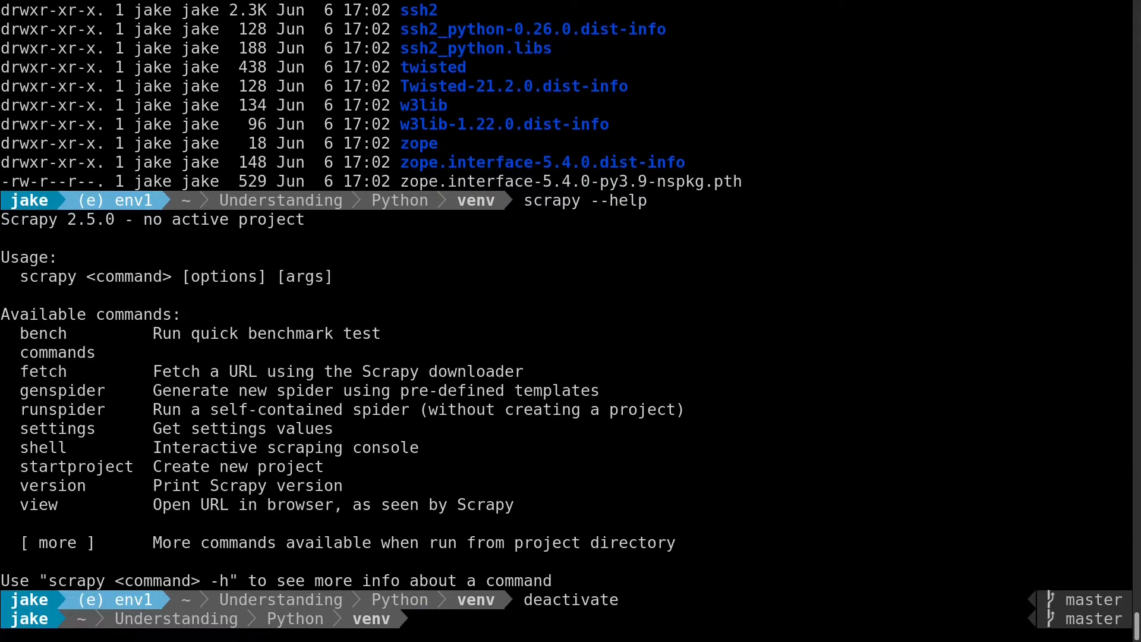
# Step: Run scrapy --help outside env1, get command not found, and answer n to installing python3-scrapy
pyautogui.write('scrapy --help')
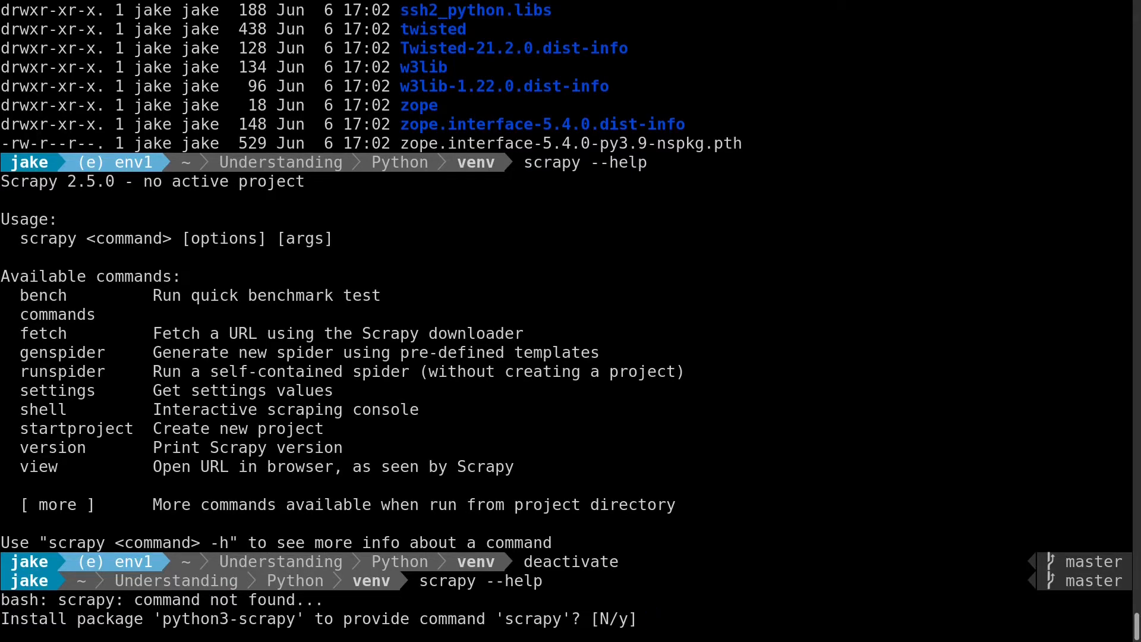
pyautogui.write('n')
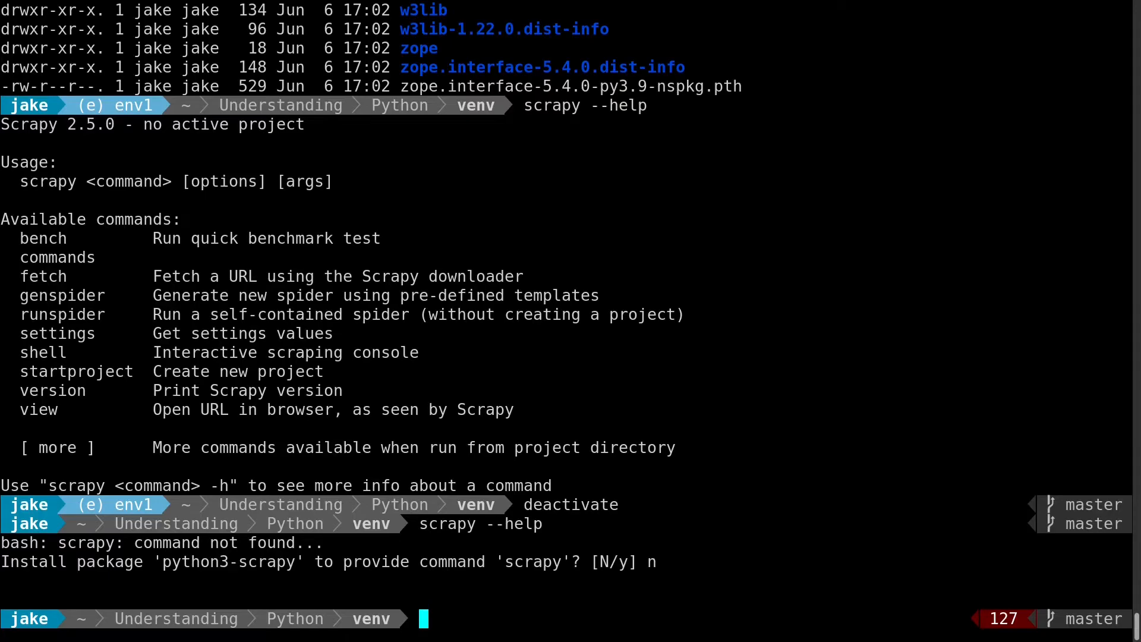
# Step: Create and activate env2 with python -m venv env2 and confirm scrapy is not found there
pyautogui.write('python')
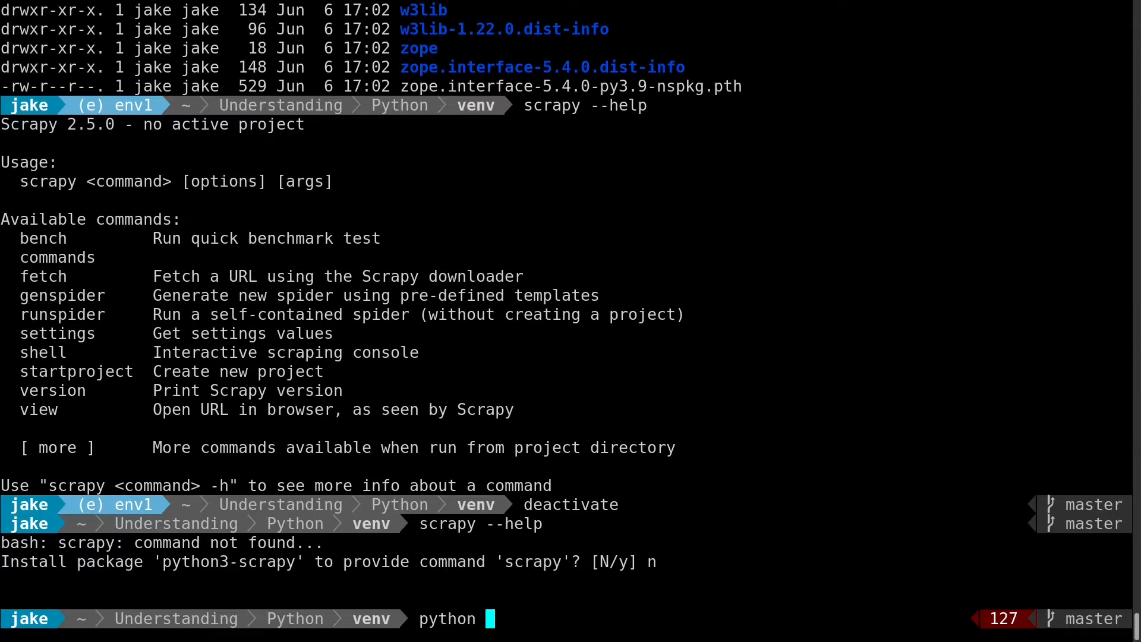
pyautogui.write('-m ve')
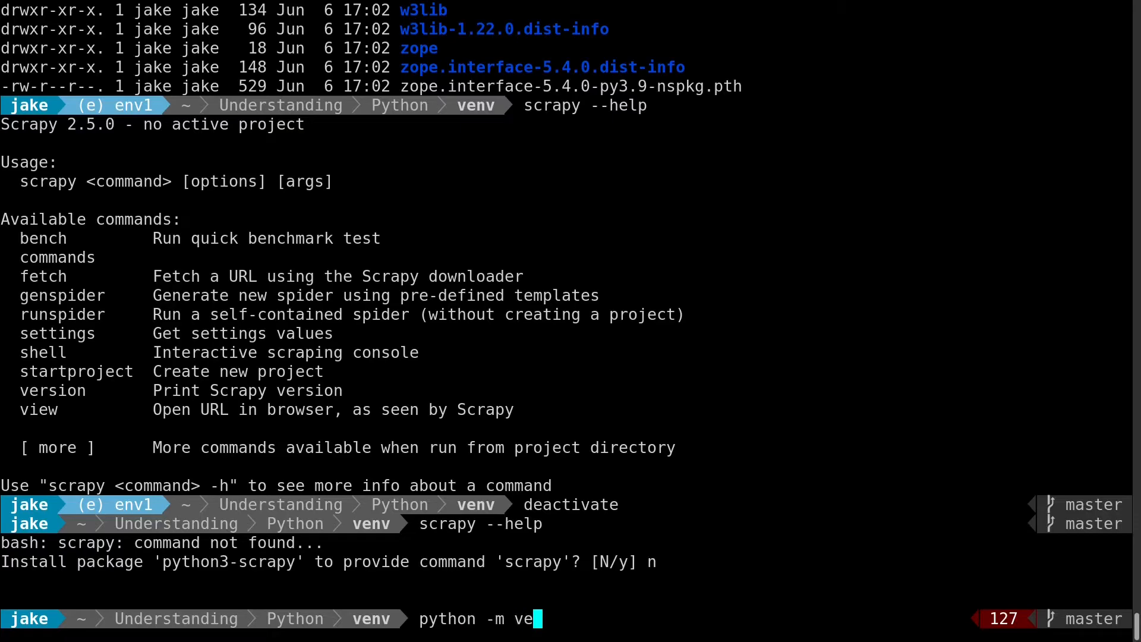
pyautogui.write('nv env2')
pyautogui.write('scrapy --help')
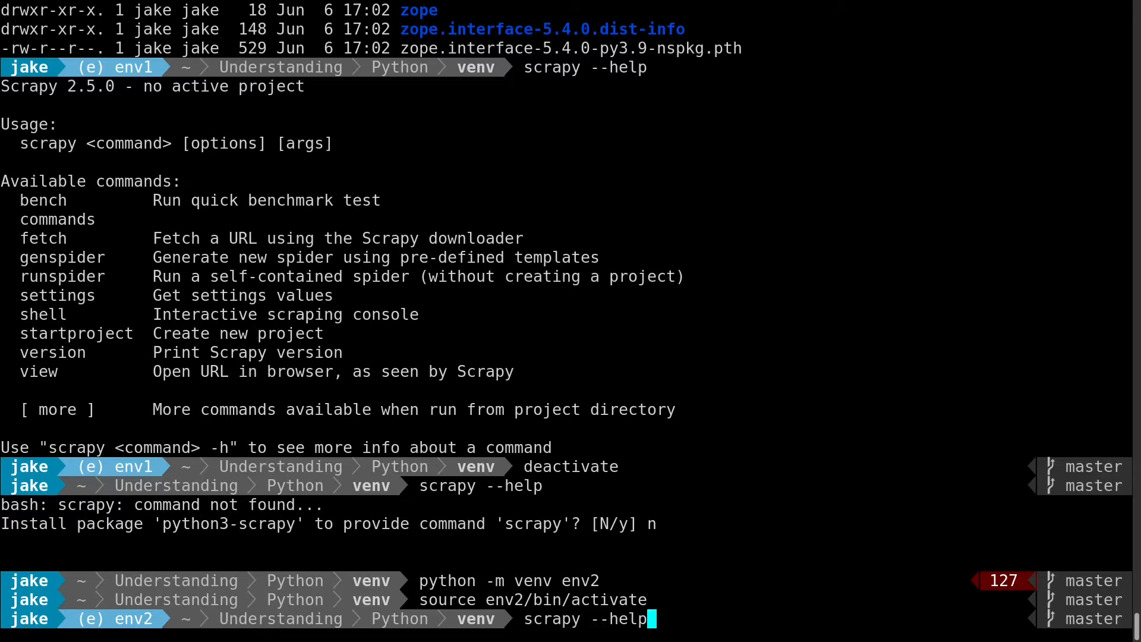
pyautogui.press('Return')
pyautogui.write('n')
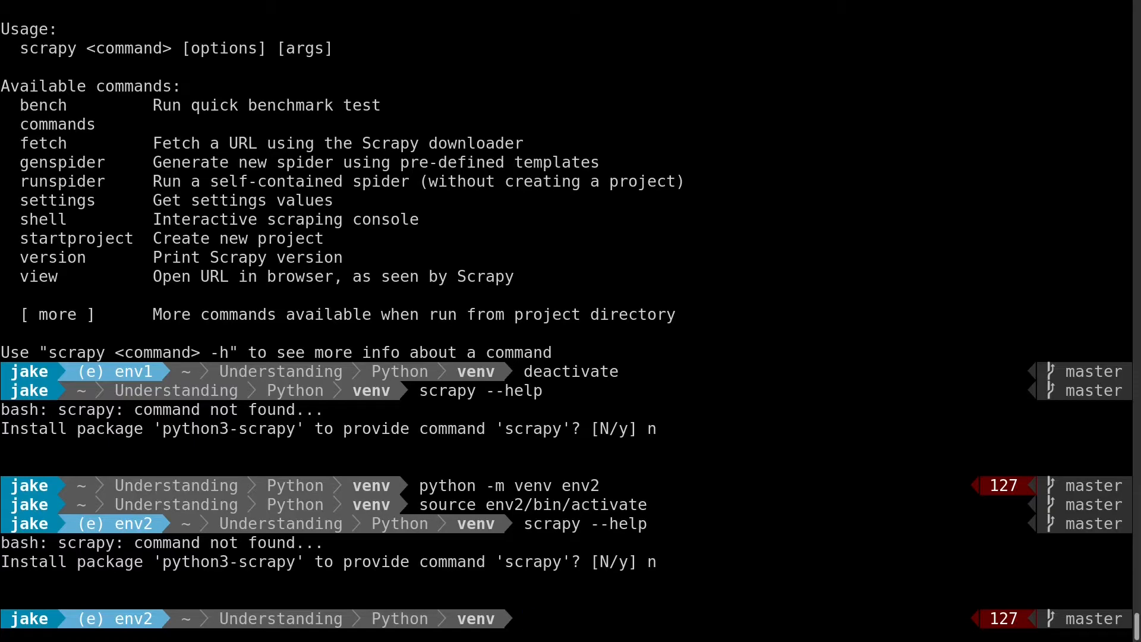
# Step: Install parallel-ssh into env2 with pip
pyautogui.write('pip install')
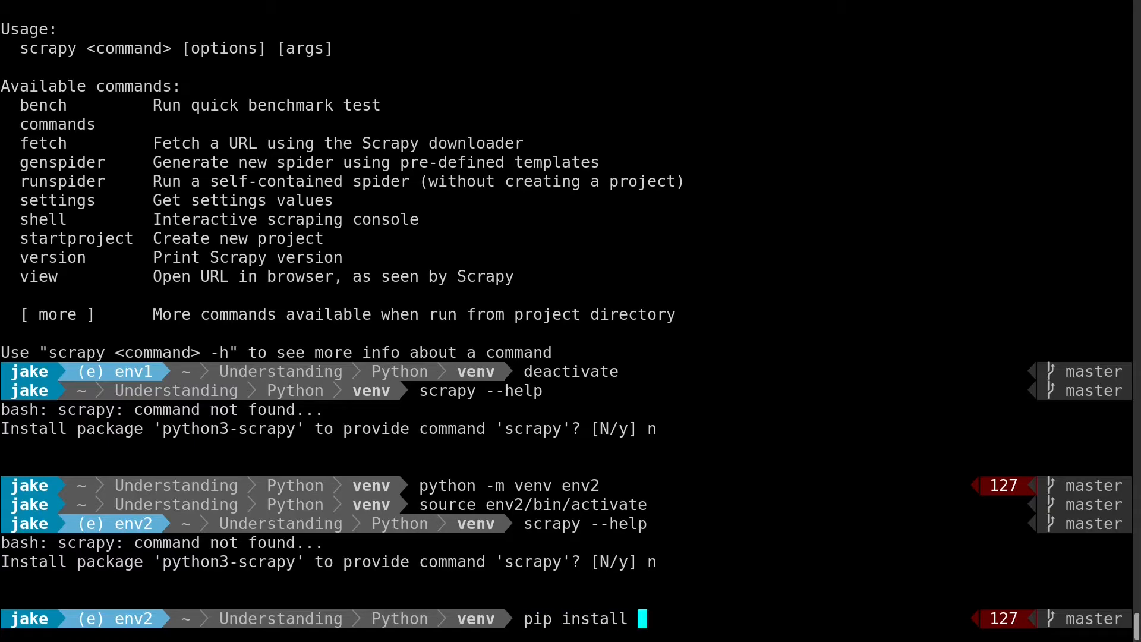
pyautogui.write('parallel-ssh')
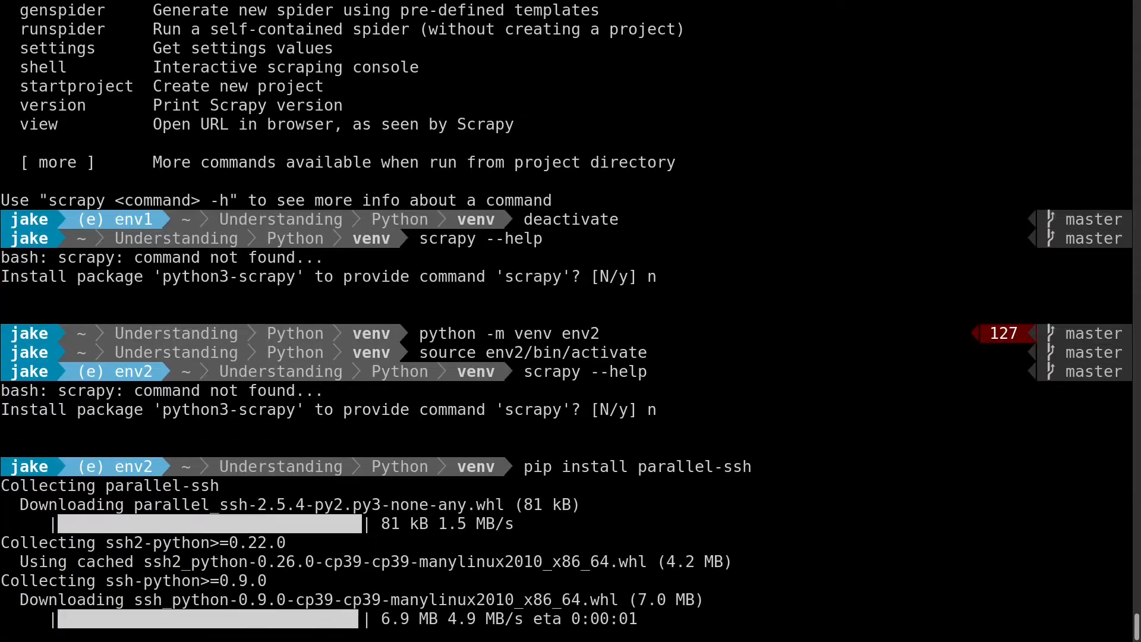
pyautogui.scroll(-3)
pyautogui.write('pip')
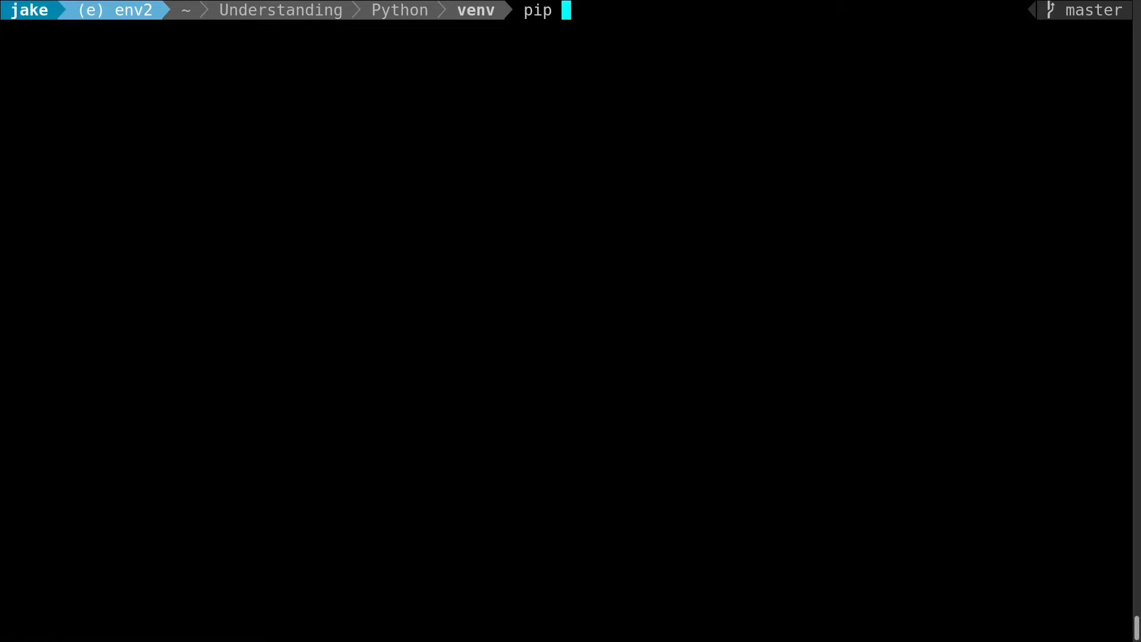
# Step: Run pip freeze showing parallel-ssh and dependencies, deactivate env2, and activate env1
pyautogui.write('freeze')
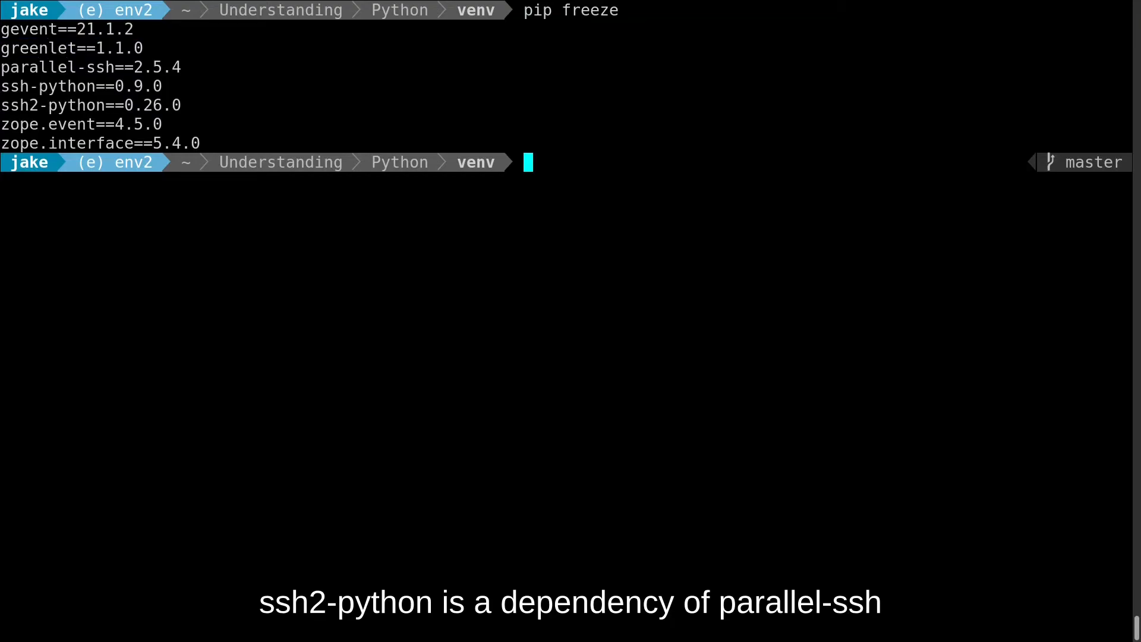
pyautogui.write('deactivate')
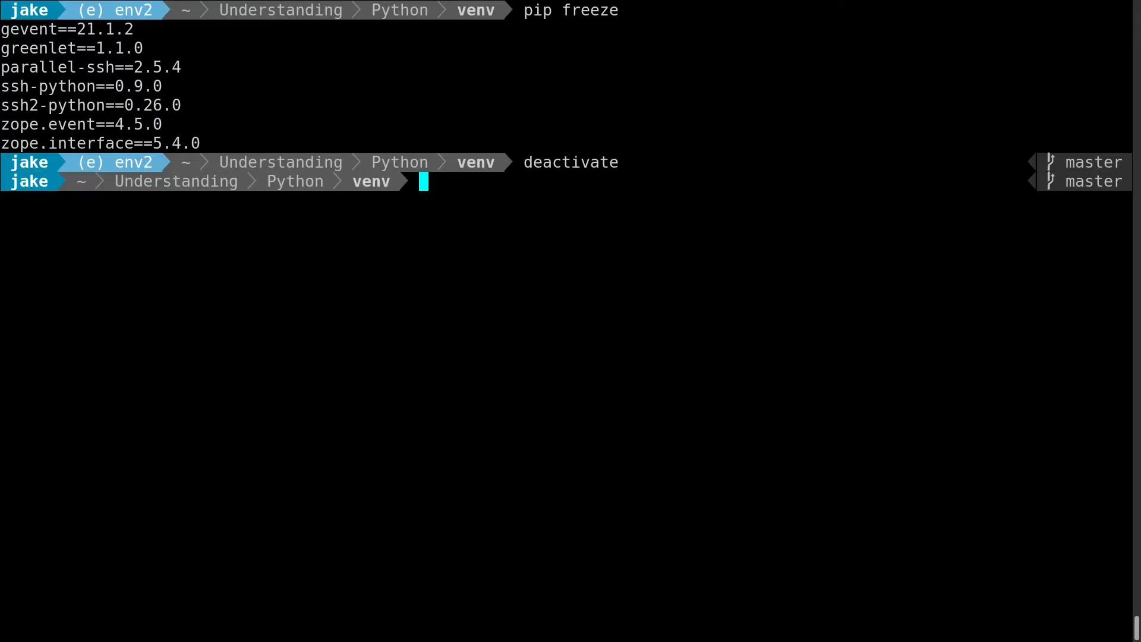
pyautogui.write('source env2/bin/activate')
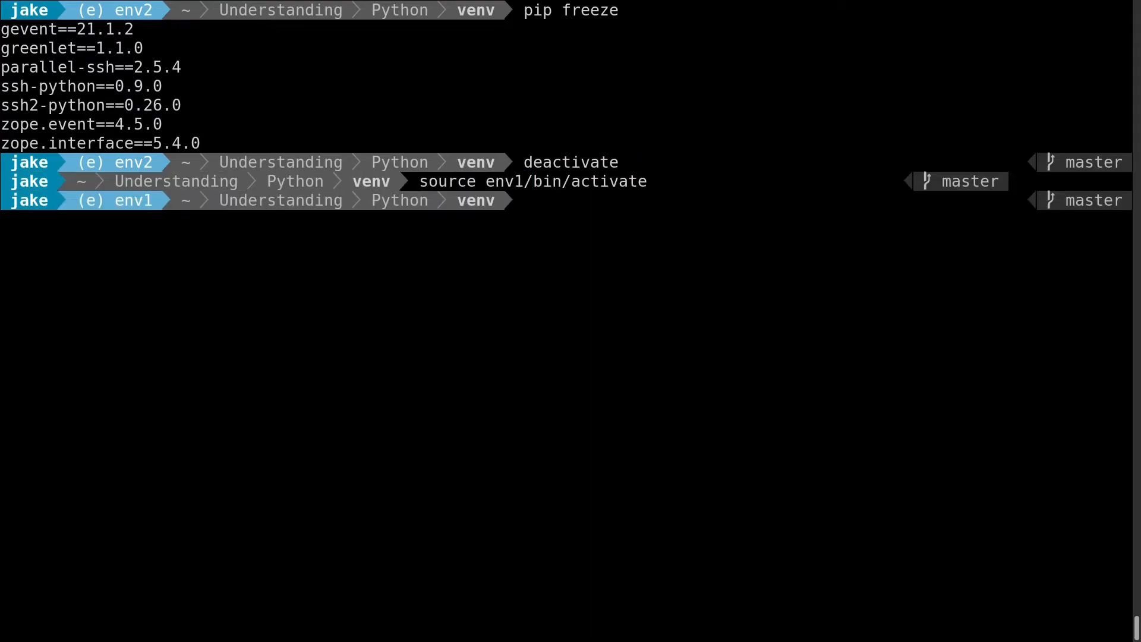
# Step: Run pip freeze in env1 and scroll through Scrapy 2.5.0, ssh2-python, Twisted and dependencies
pyautogui.write('pip freeze')
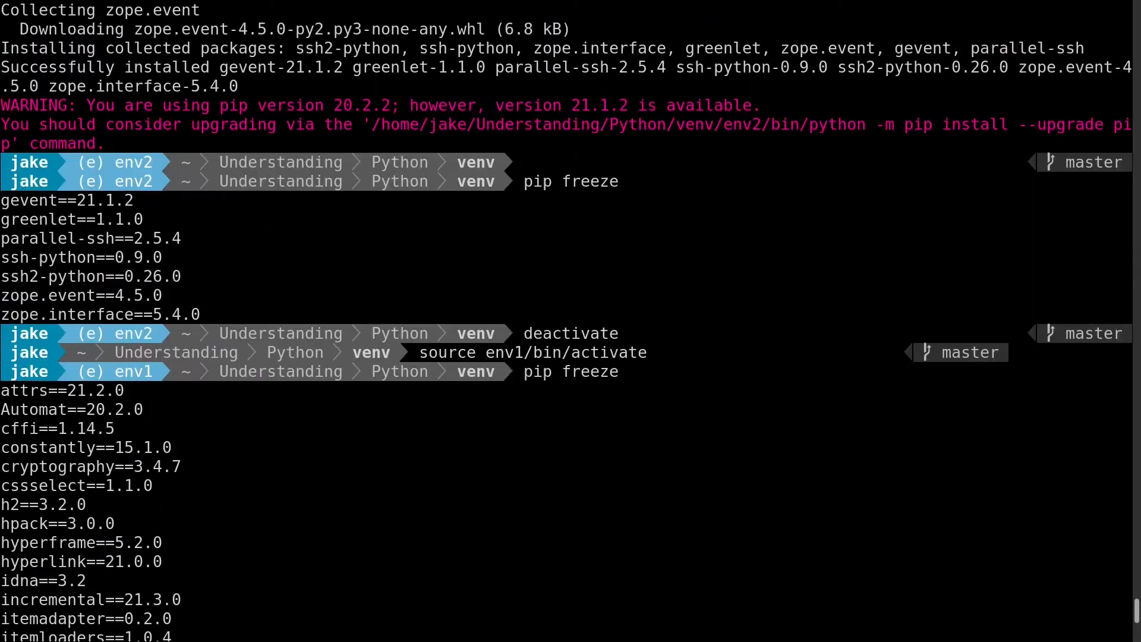
pyautogui.scroll(-3)
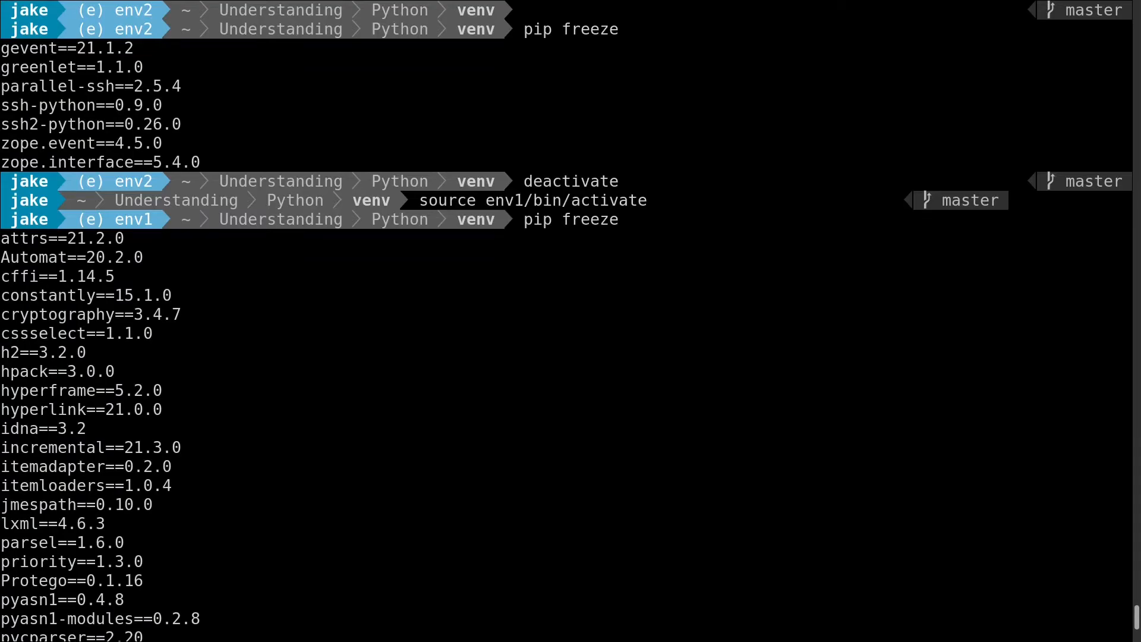
pyautogui.scroll(-3)
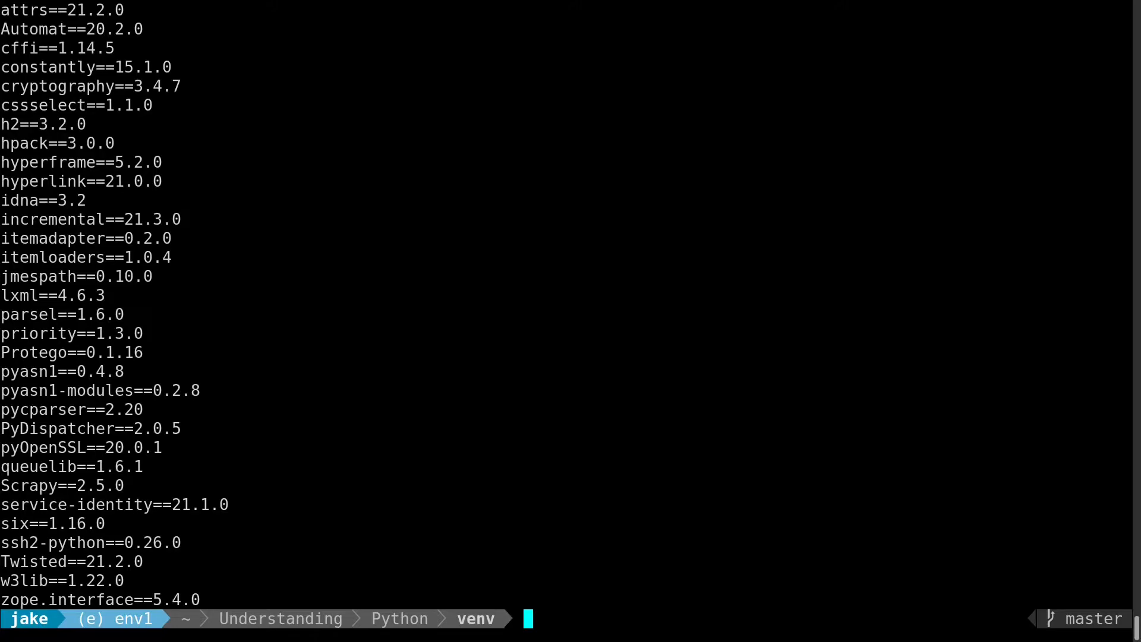
pyautogui.doubleClick(62, 314)
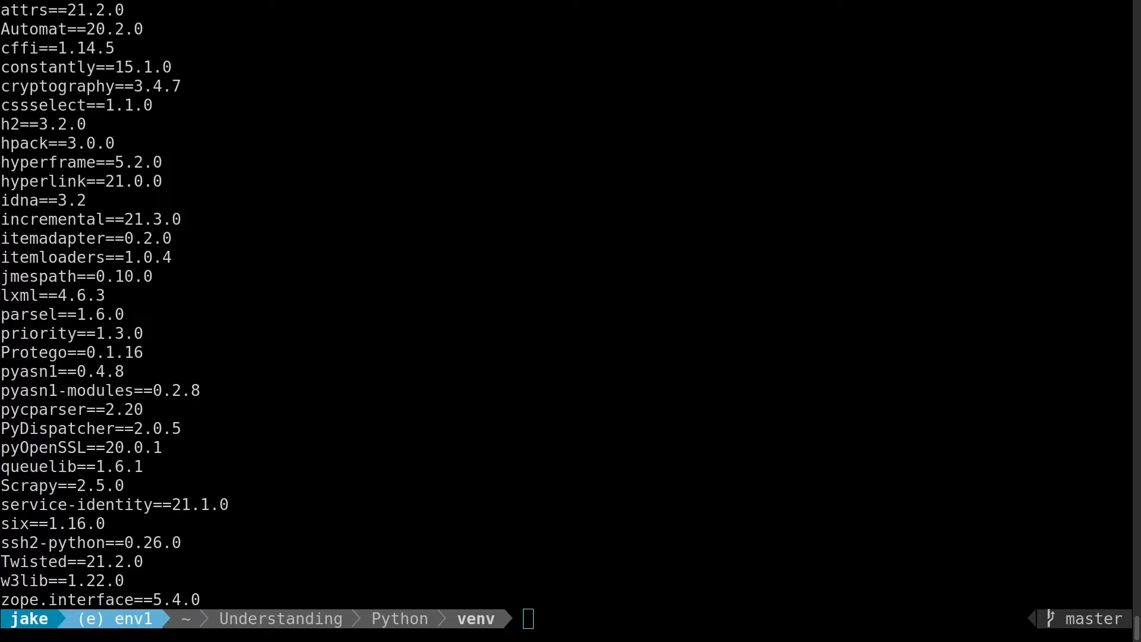
# Step: List the venv-prefixed environment folders under the home directory with ls
pyautogui.write('ls')
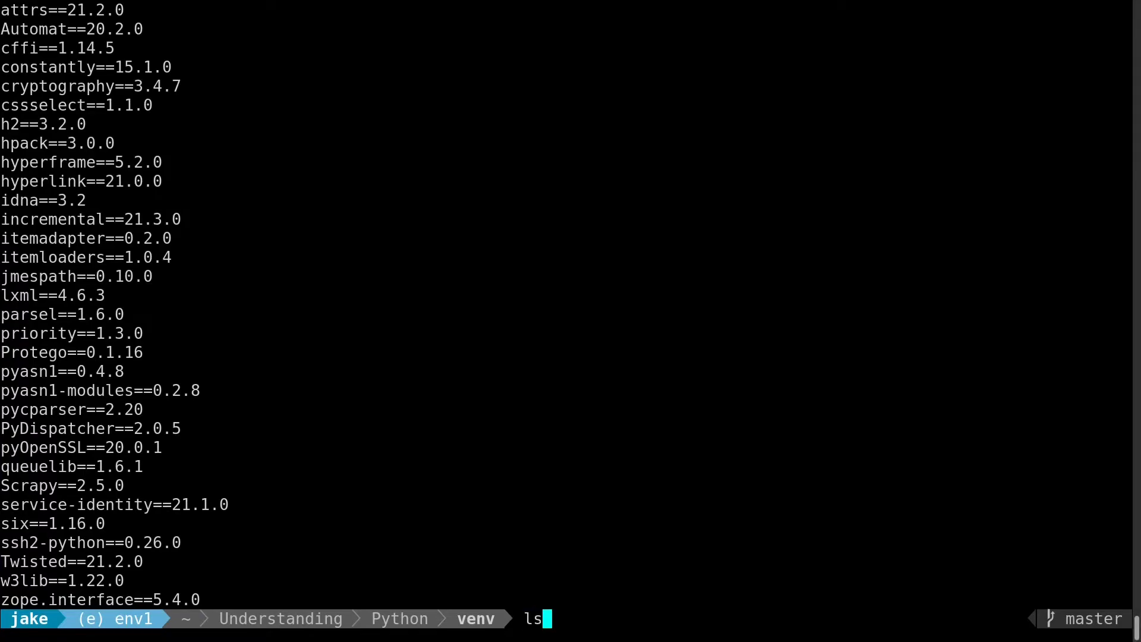
pyautogui.write('~/.bashrc')
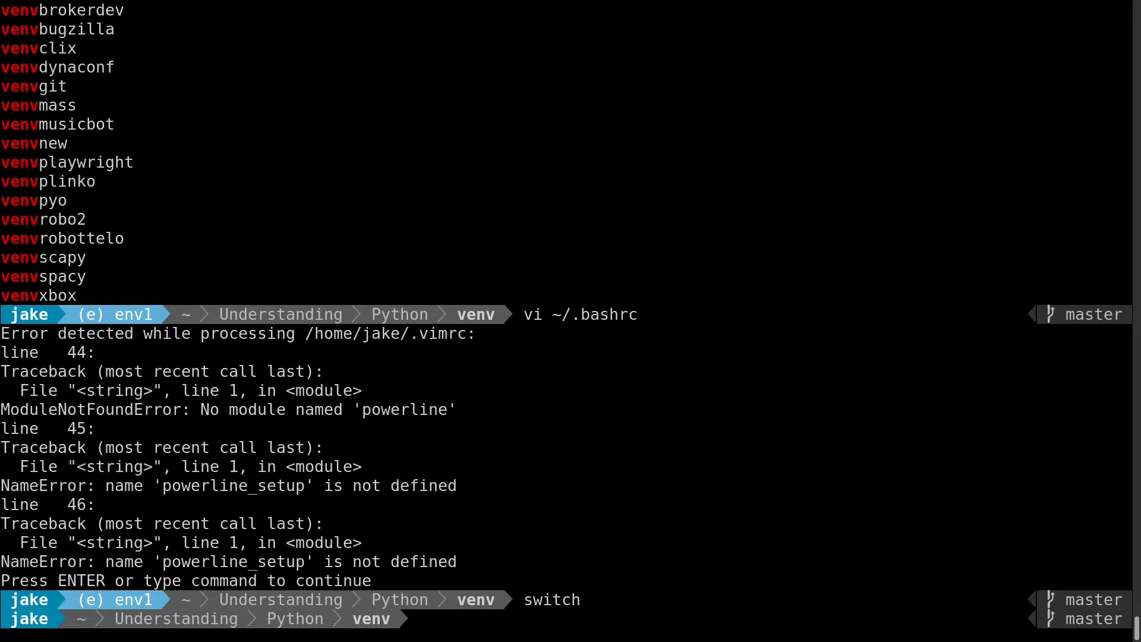
# Step: Switch to the broker environment, then create and activate 'understanding', and clear the screen
pyautogui.write('switch broker')
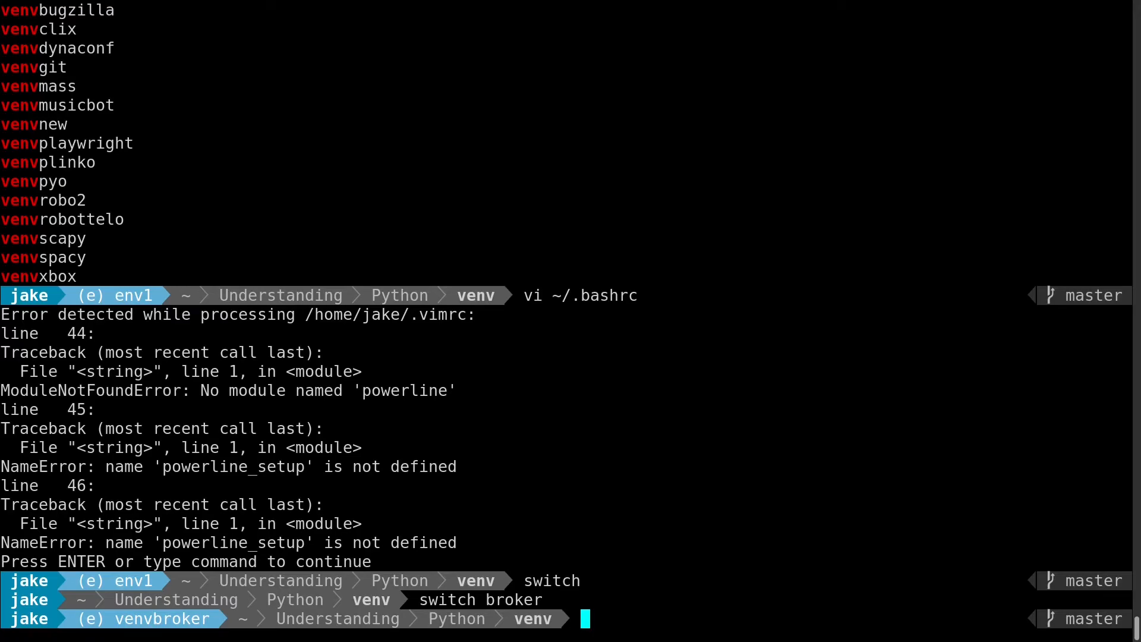
pyautogui.write('switch broke')
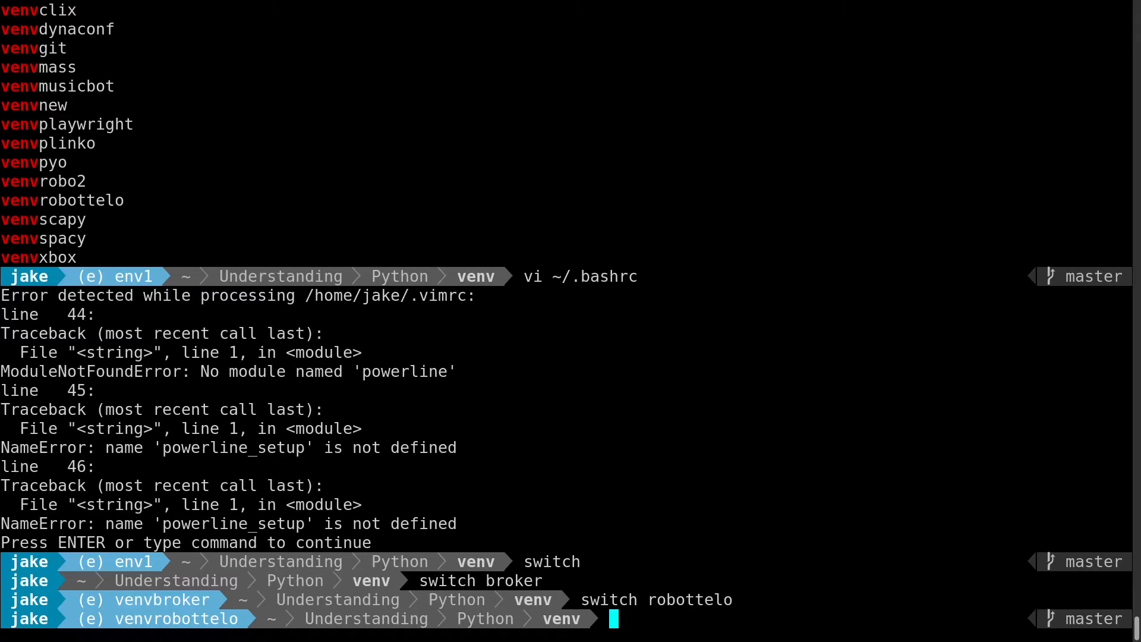
pyautogui.write('s')
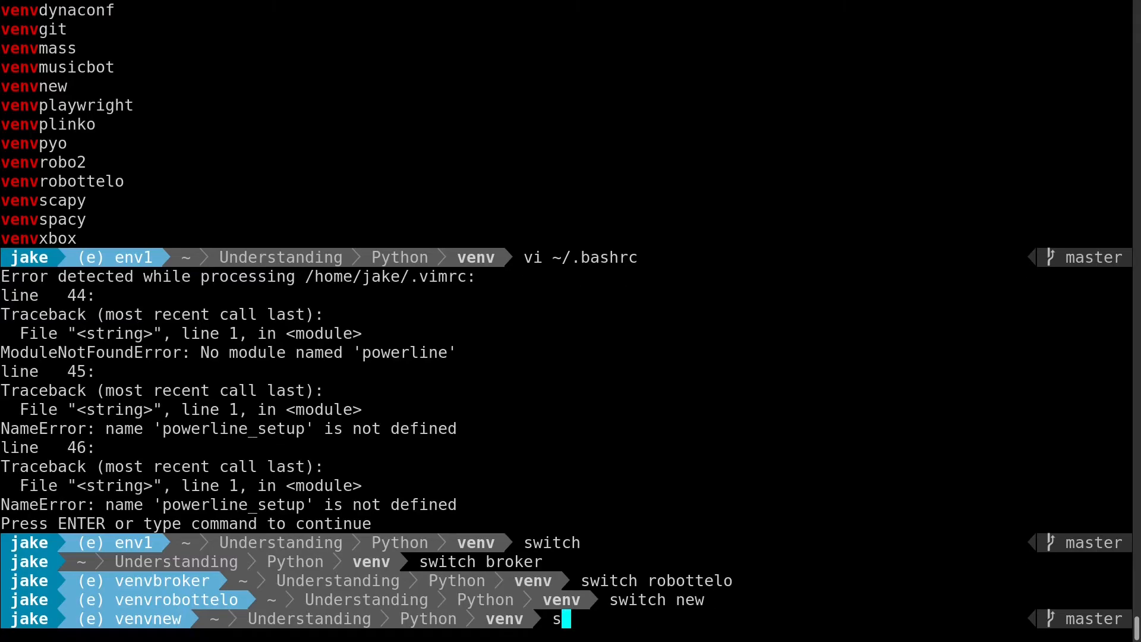
pyautogui.write('witch understanding')
pyautogui.write('switch')
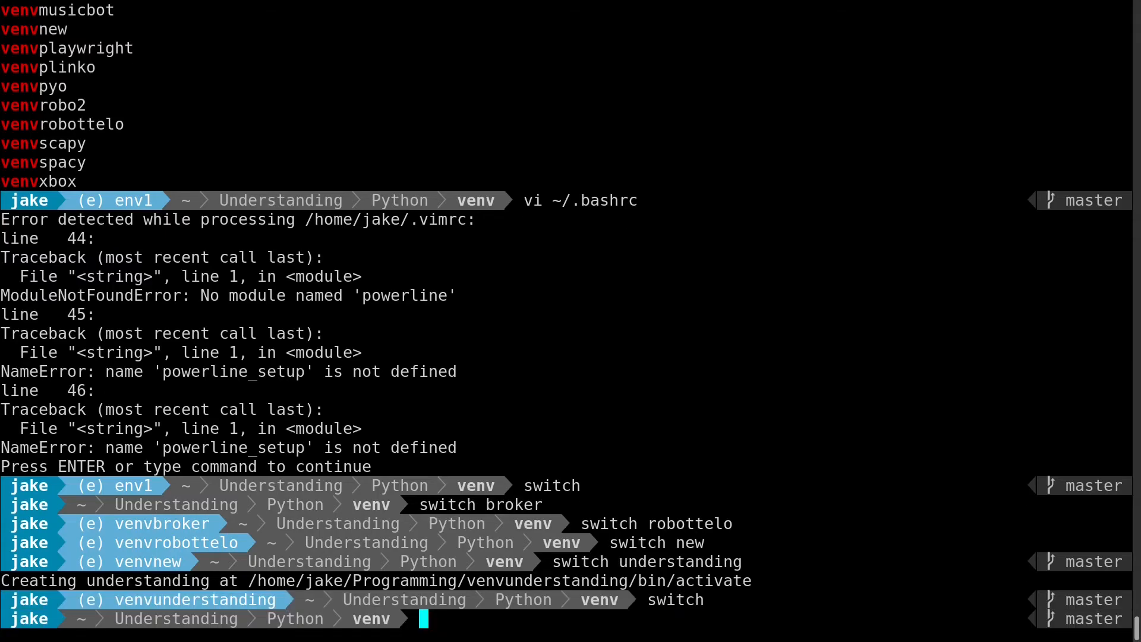
pyautogui.press('Return')
pyautogui.write('python -')
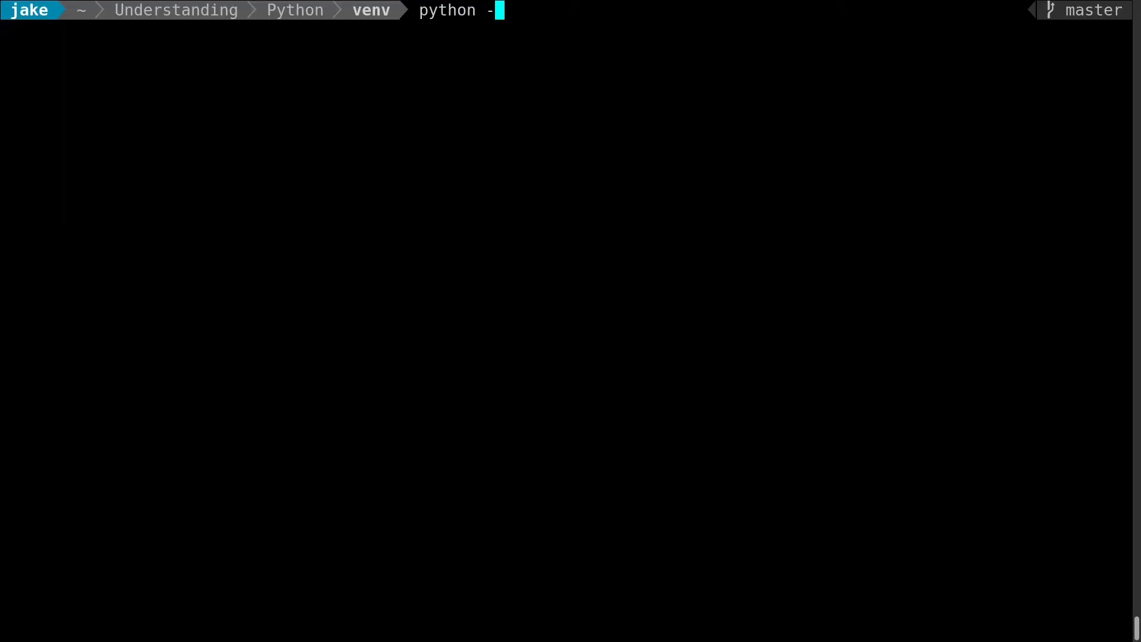
# Step: Run 'python -m venv --help' and highlight the --upgrade option among --clear and --prompt
pyautogui.write('m venv')
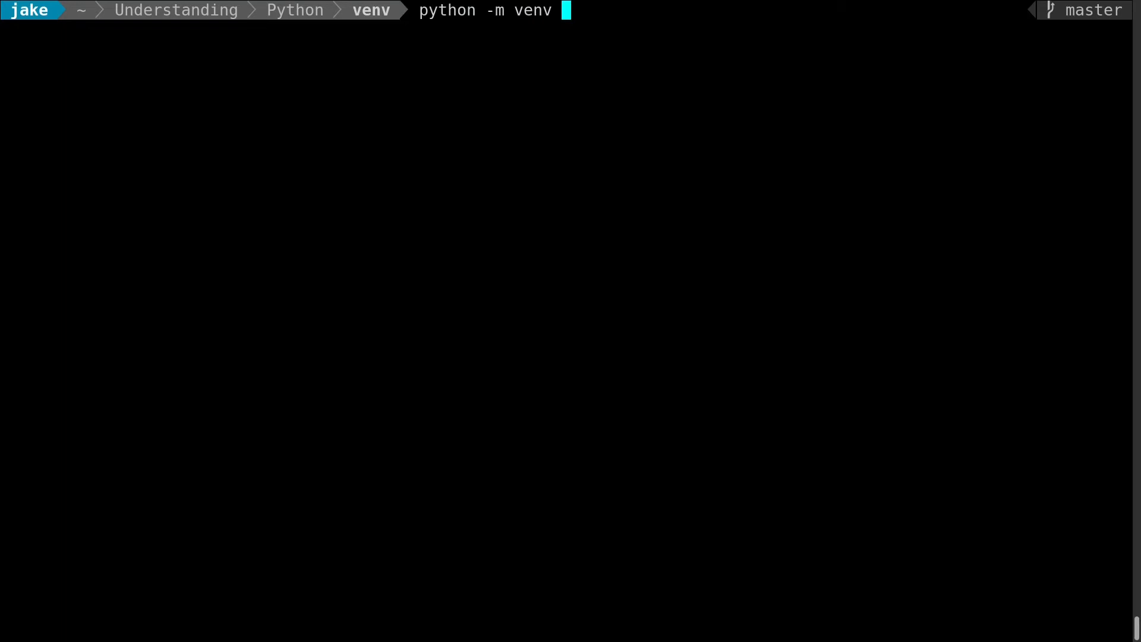
pyautogui.write('--help')
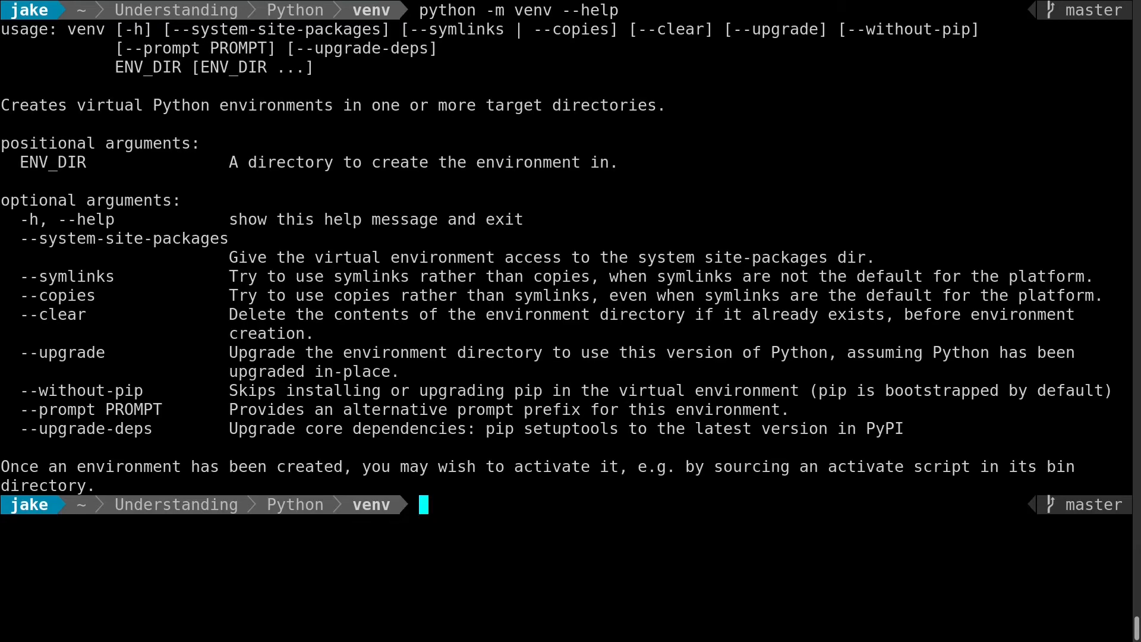
pyautogui.doubleClick(123, 238)
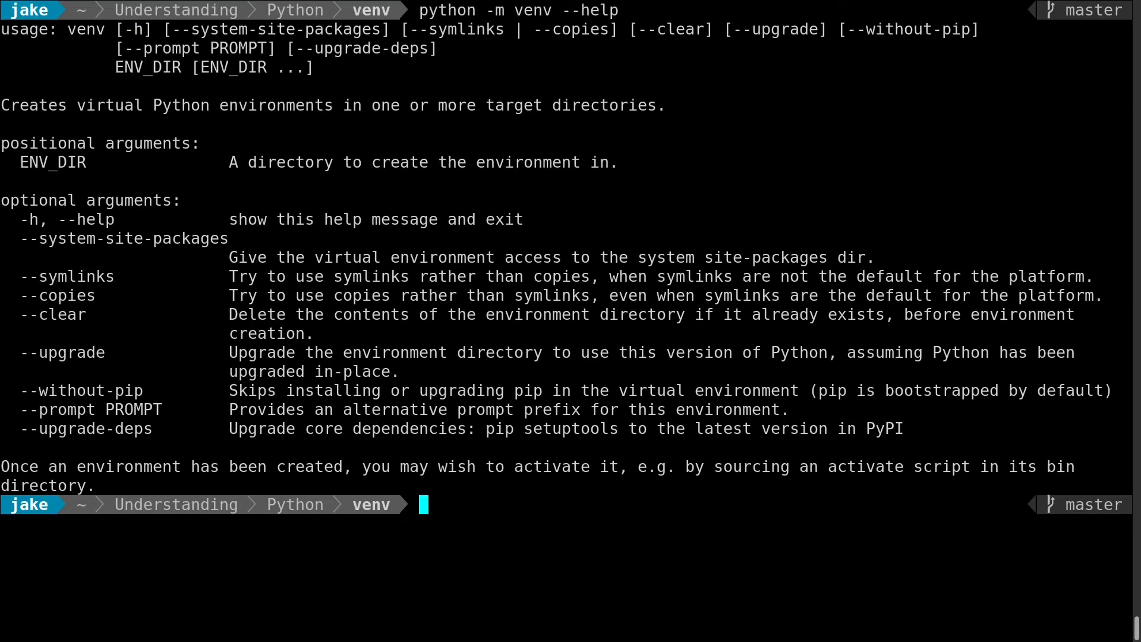
pyautogui.doubleClick(64, 352)
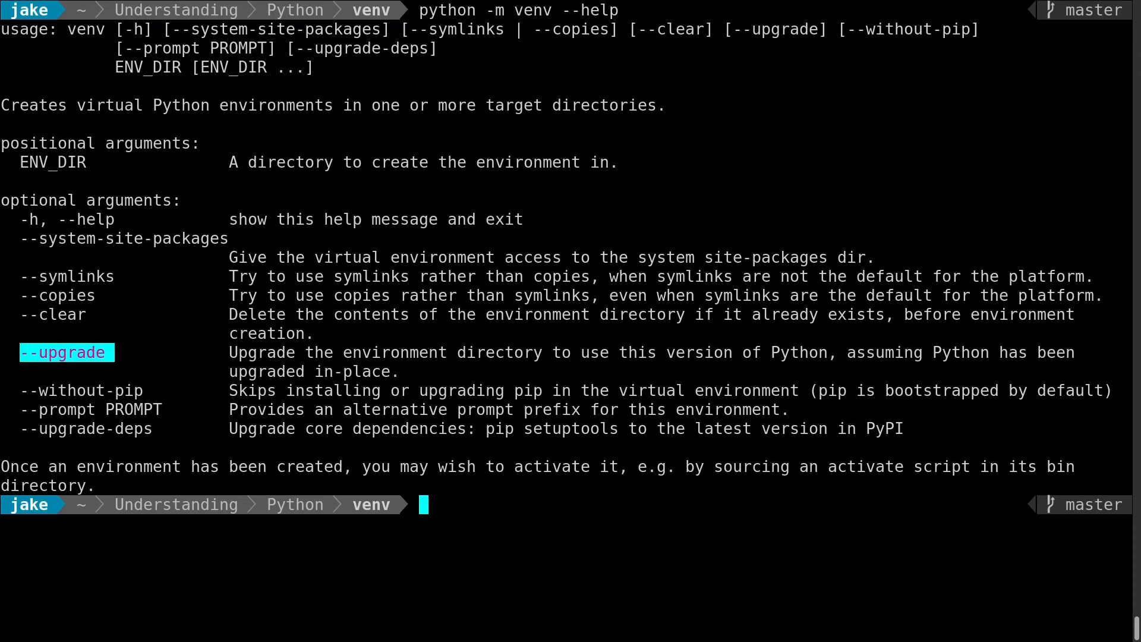